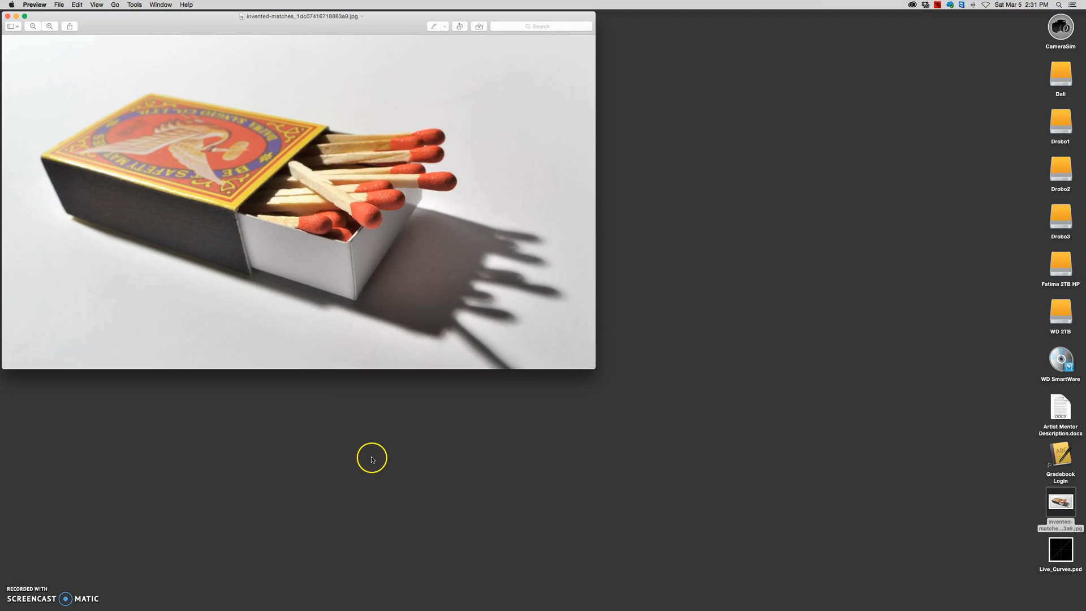
mouse_move(301, 434)
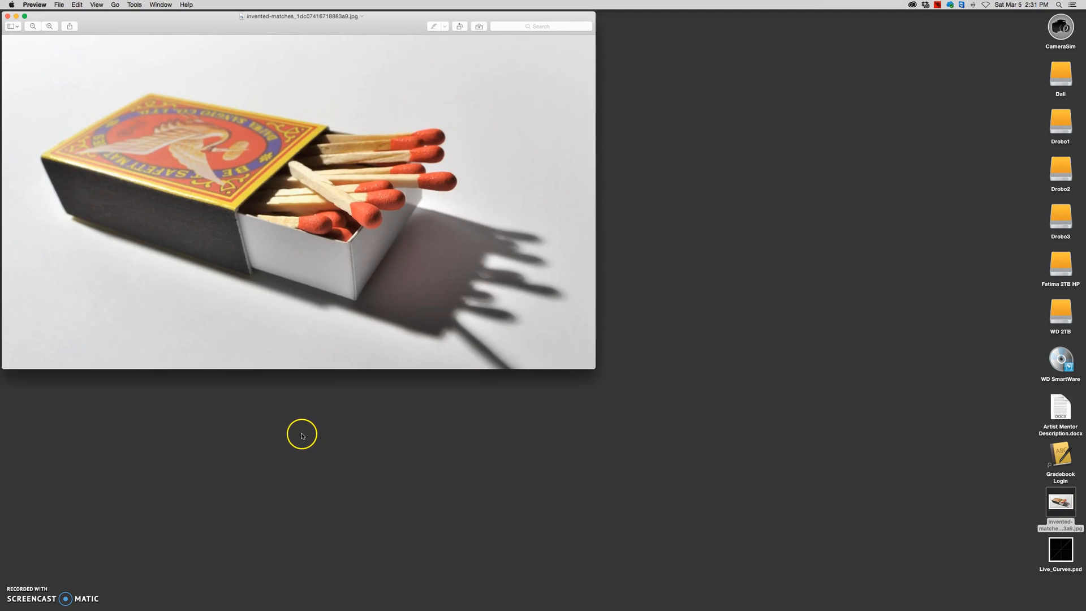
mouse_move(310, 189)
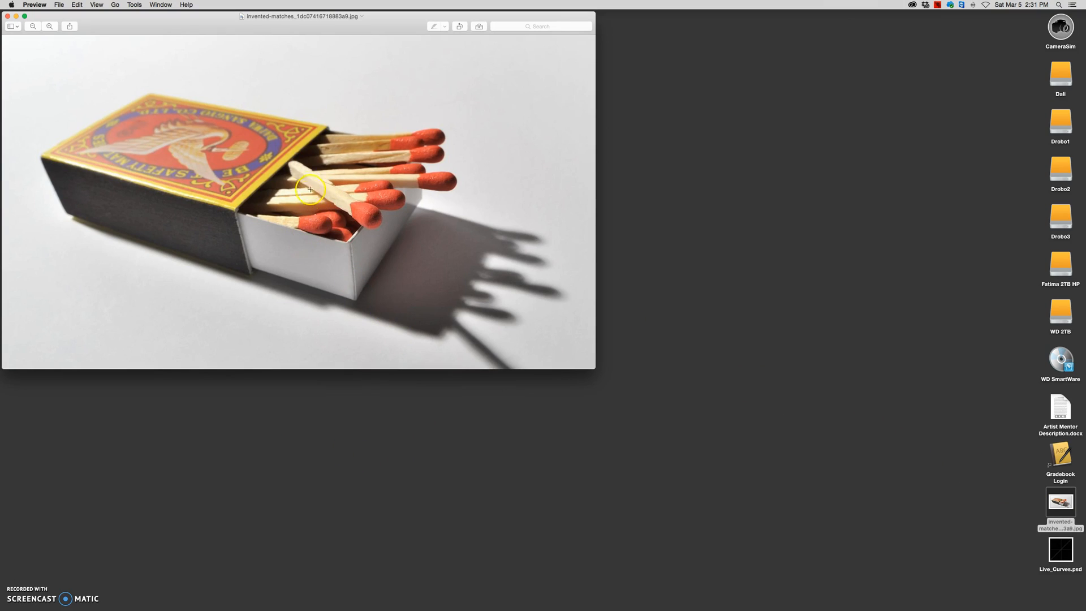
mouse_move(388, 120)
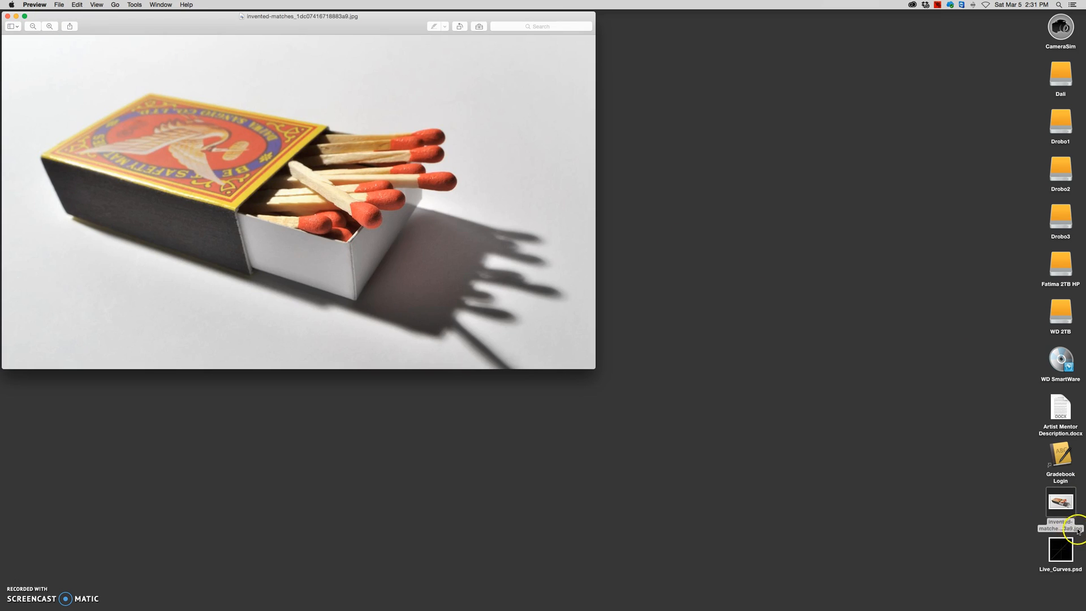
mouse_move(396, 286)
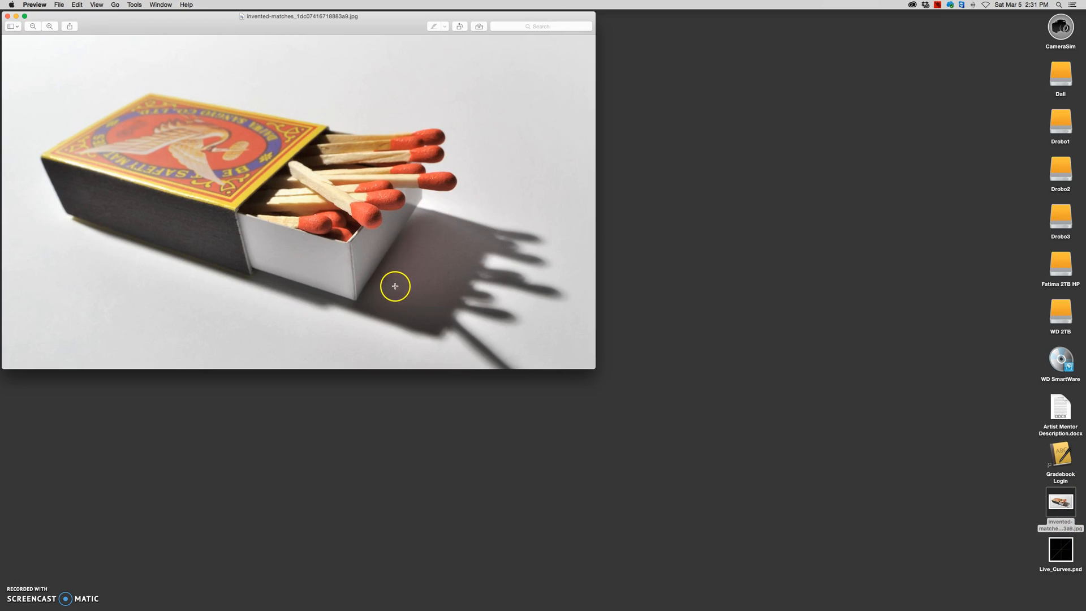
mouse_move(675, 328)
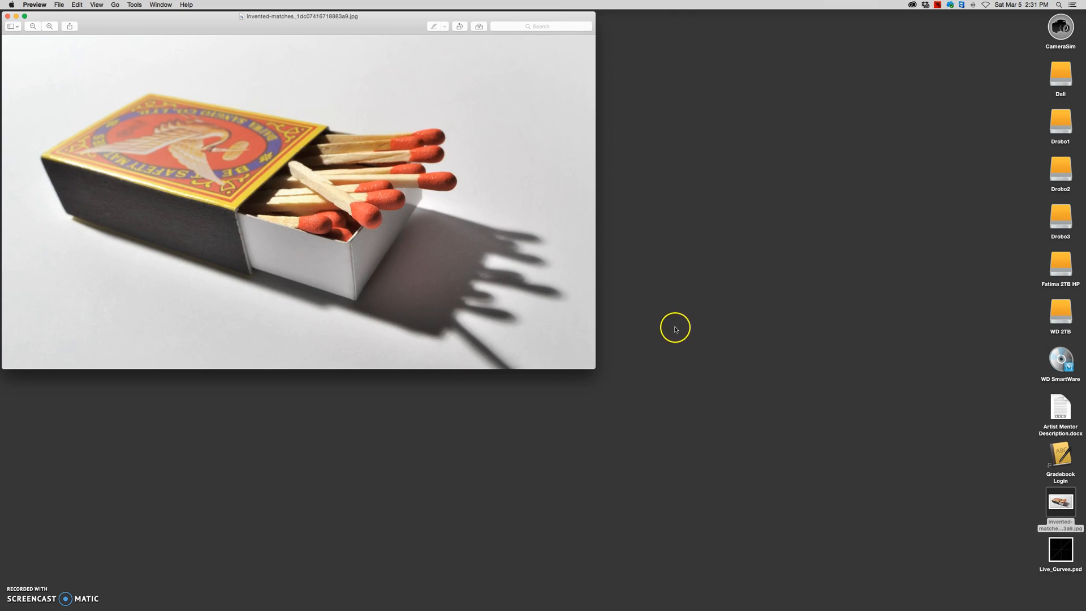
mouse_move(491, 243)
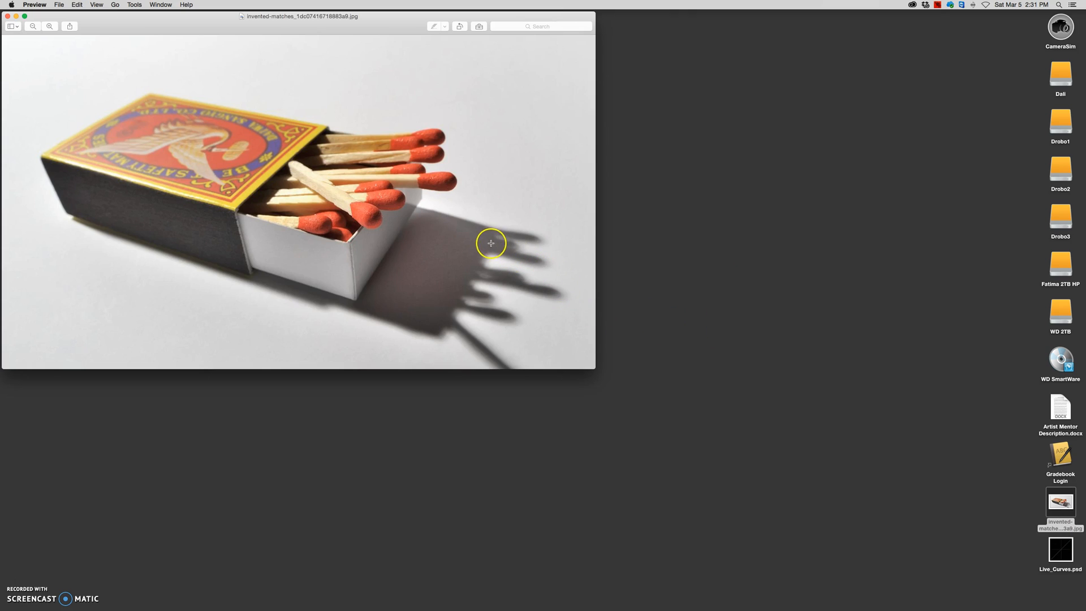
mouse_move(470, 240)
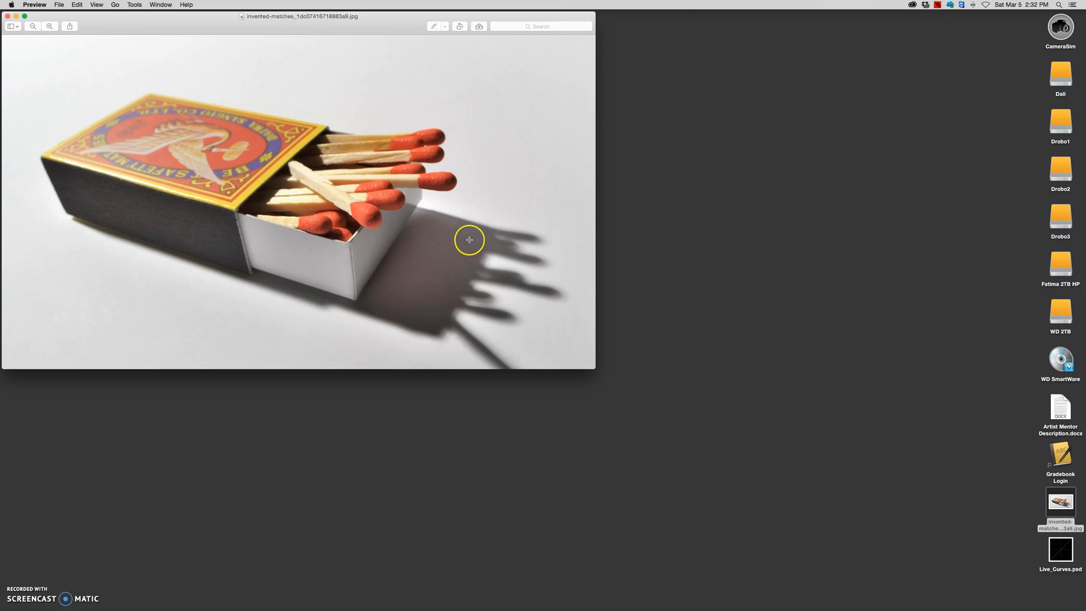
mouse_move(401, 243)
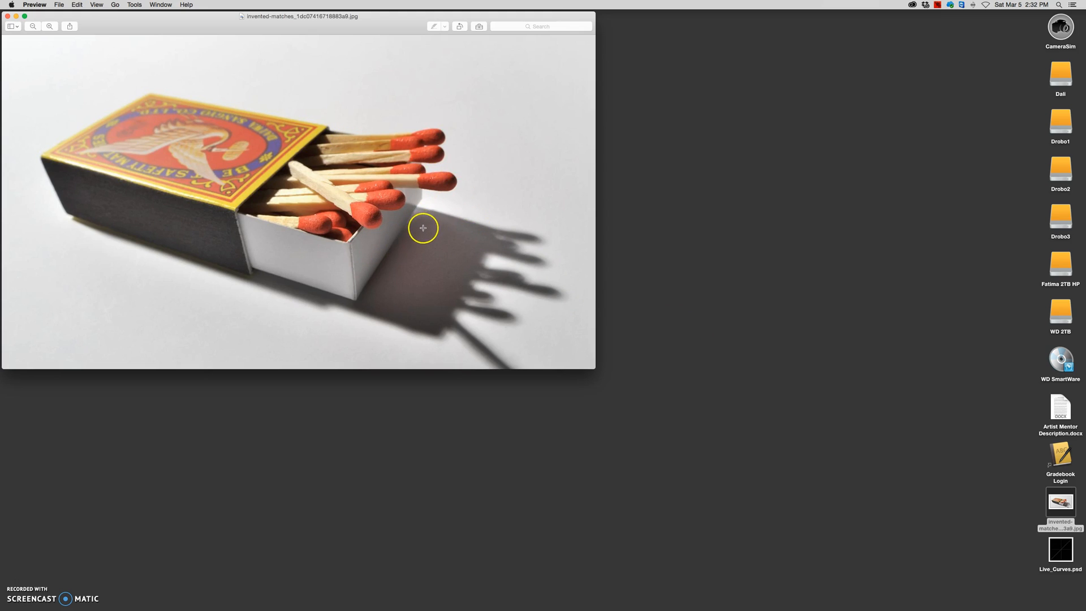
mouse_move(590, 368)
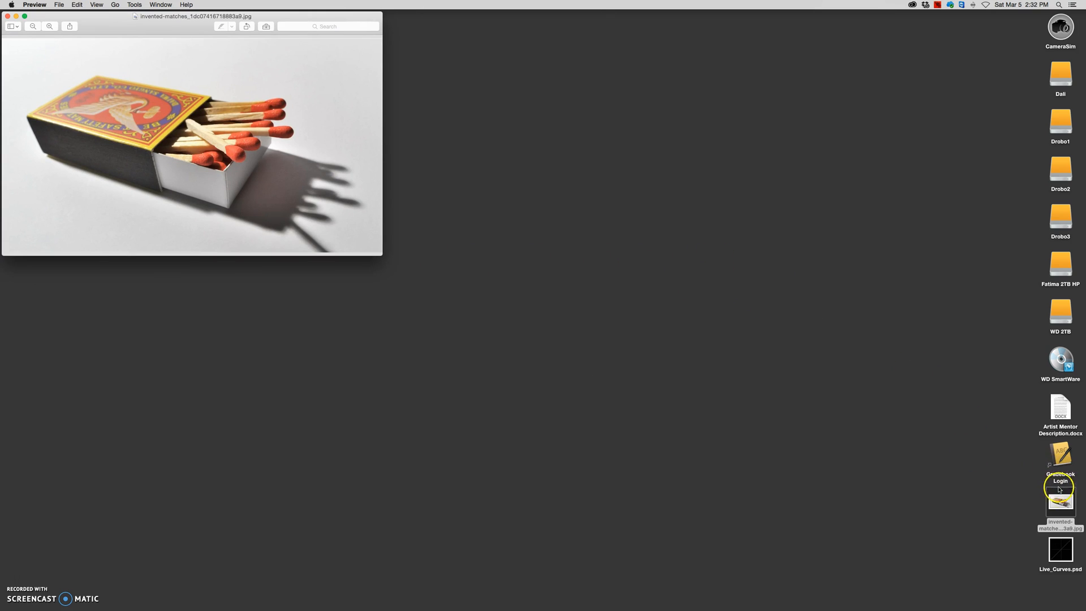
Duplicate the matchbox JPEG on the desktop and reopen the original in Preview.
right_click(1060, 506)
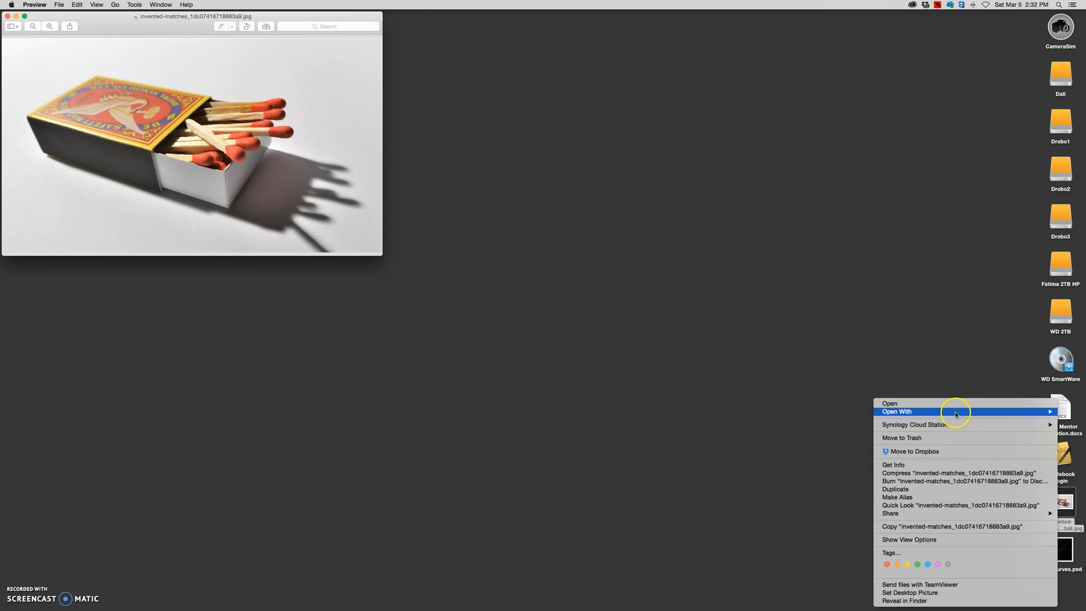
mouse_move(970, 489)
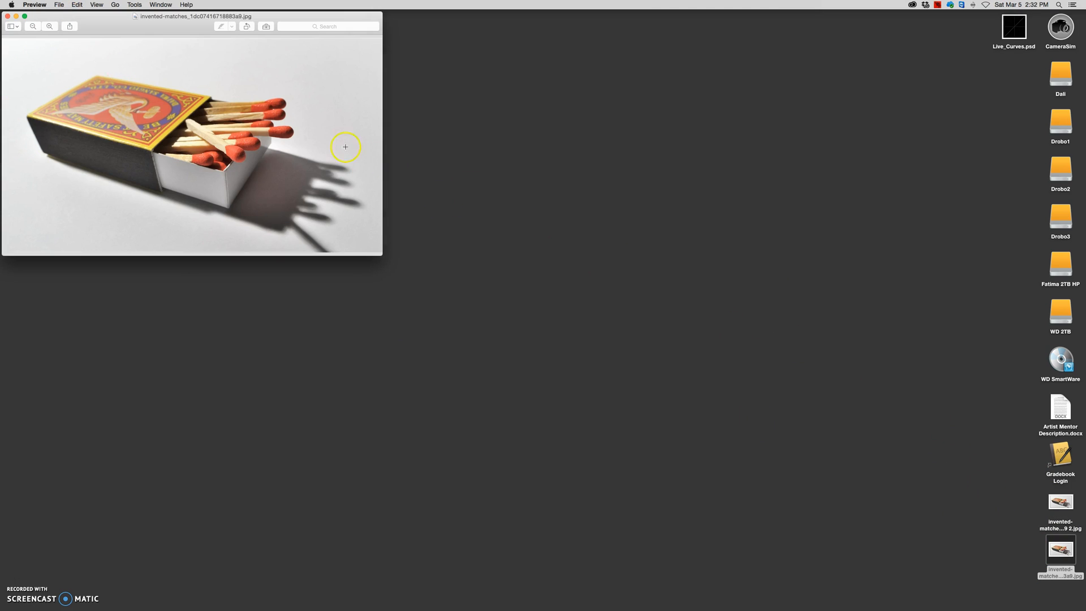
click(1059, 552)
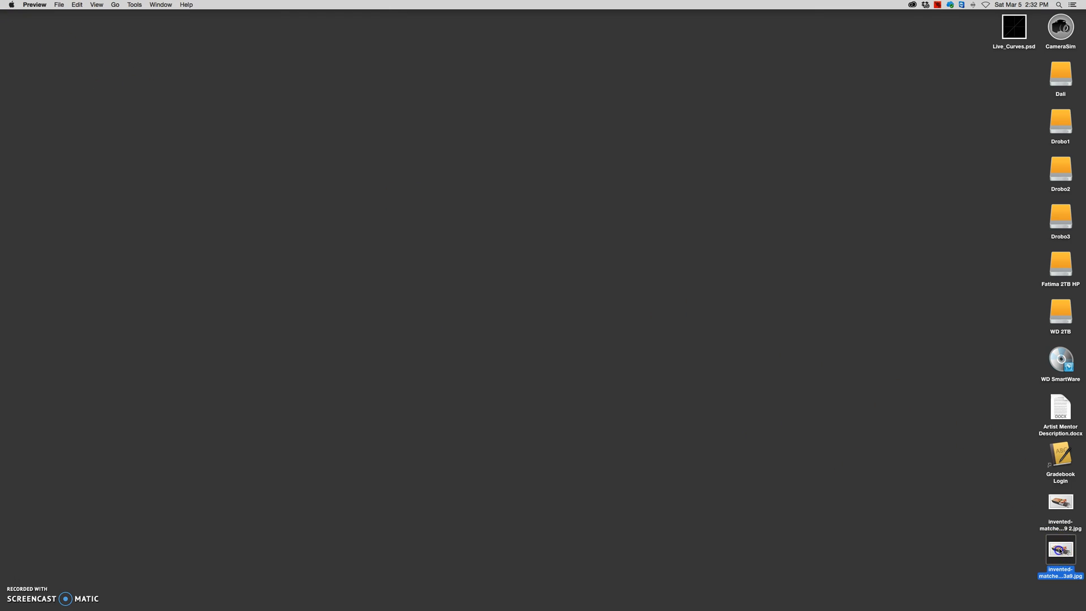
double_click(1060, 550)
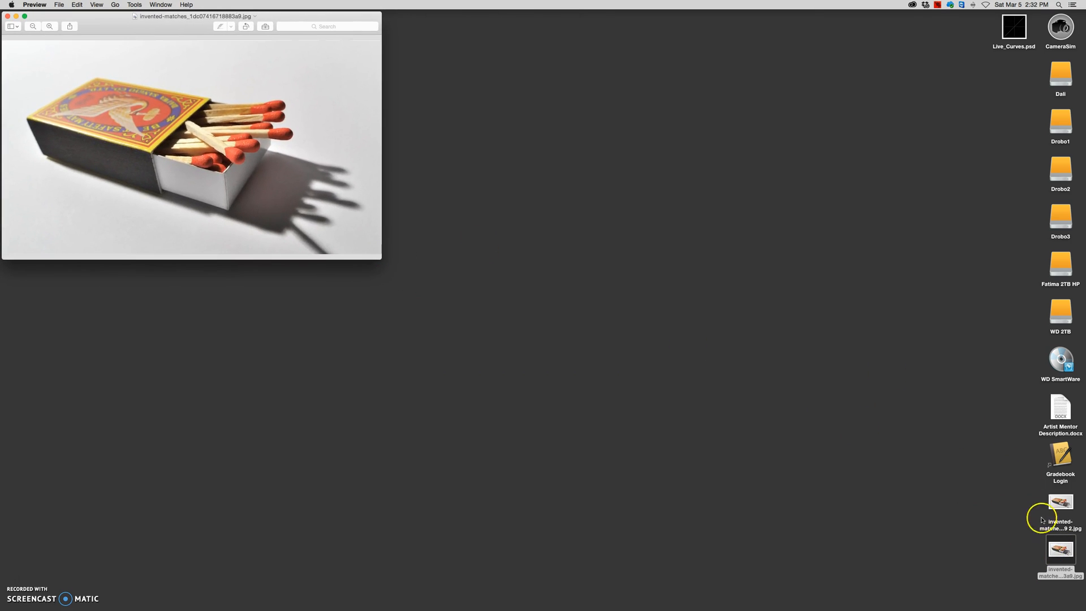
Open the original matchbox JPEG with TextEdit via Open With > Other….
right_click(1059, 516)
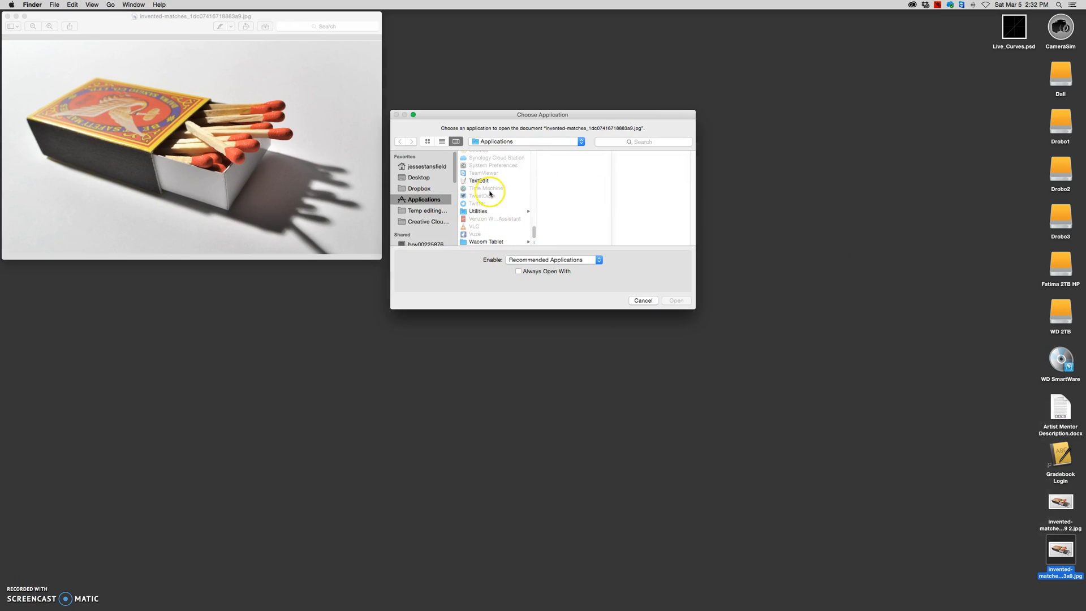
click(643, 299)
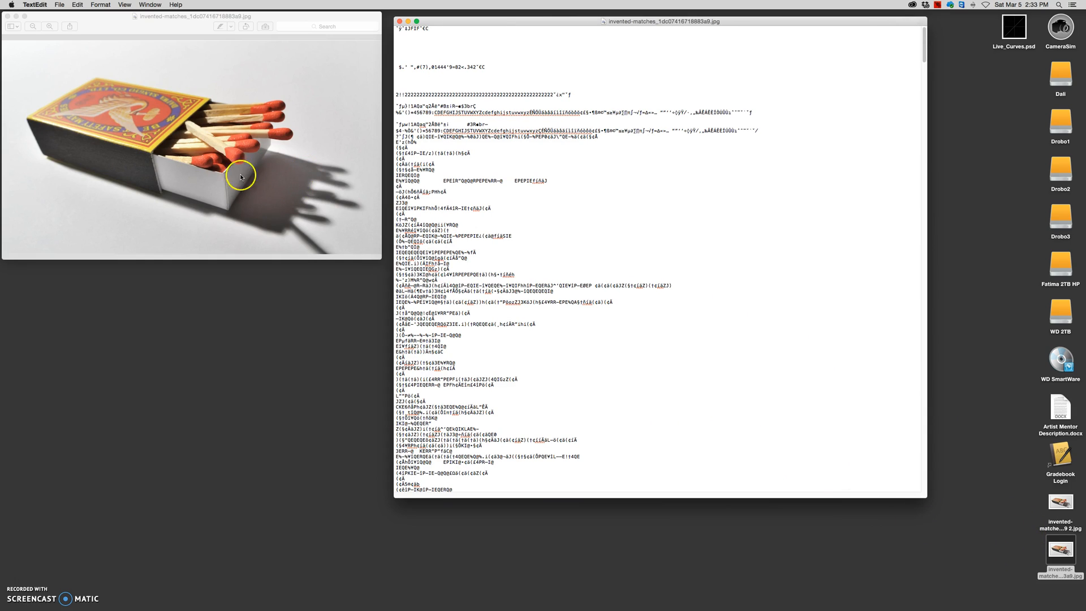
mouse_move(193, 83)
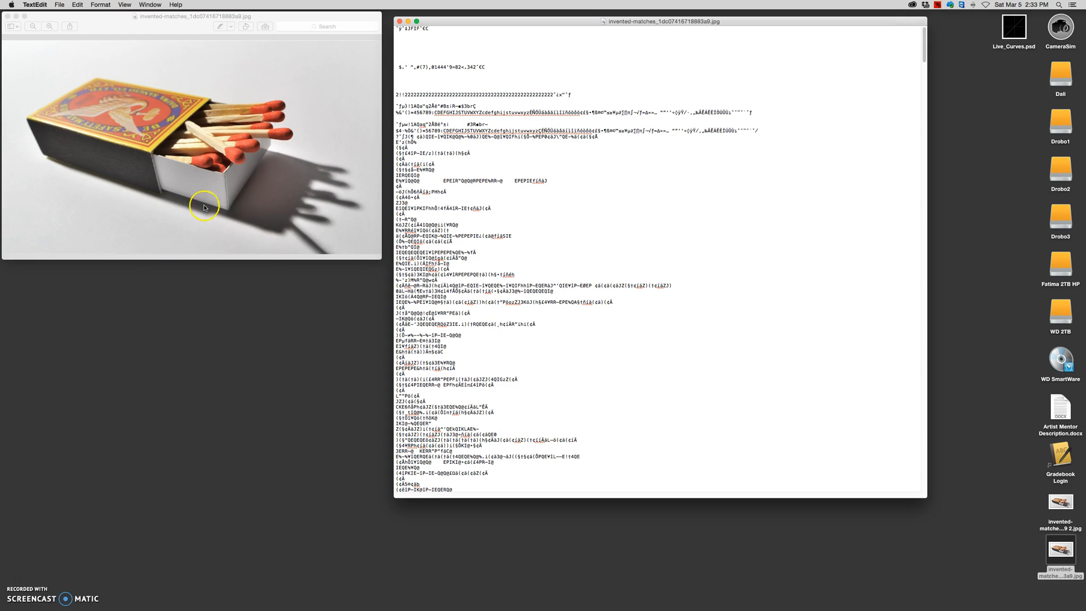
mouse_move(140, 128)
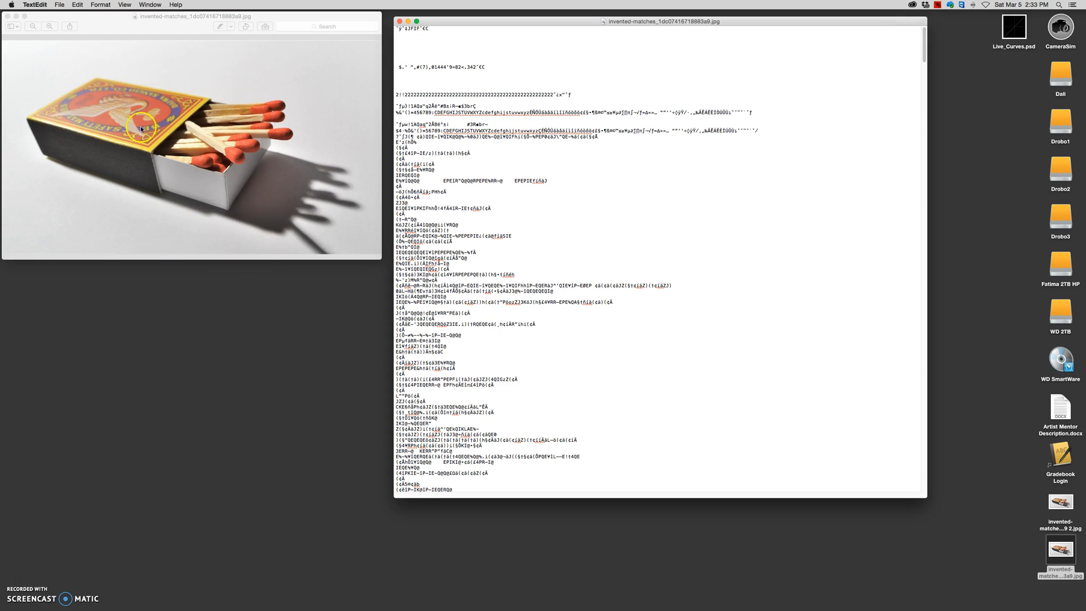
mouse_move(367, 127)
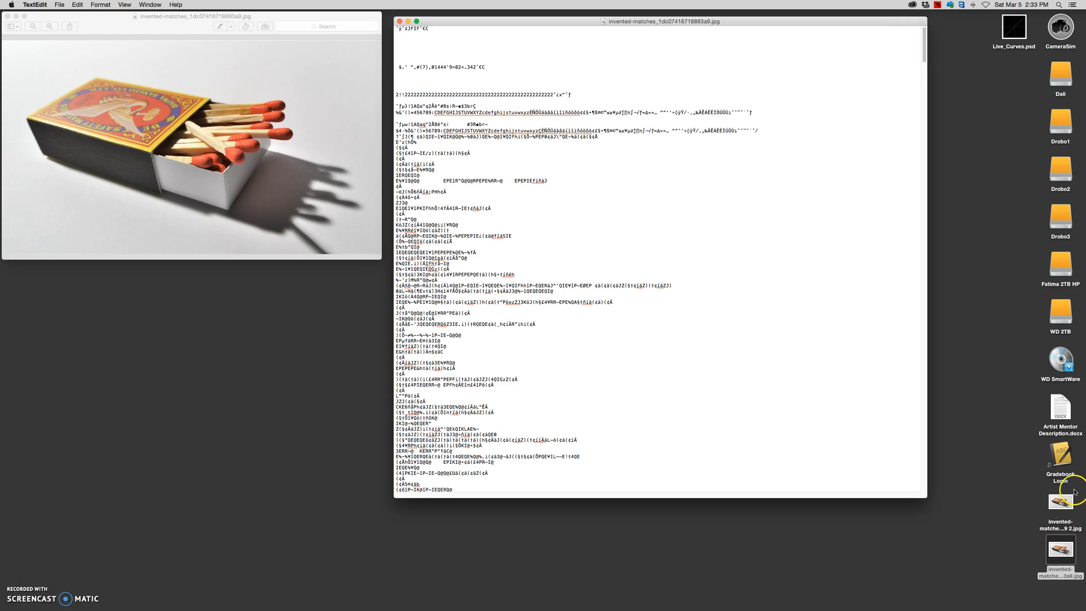
mouse_move(1042, 500)
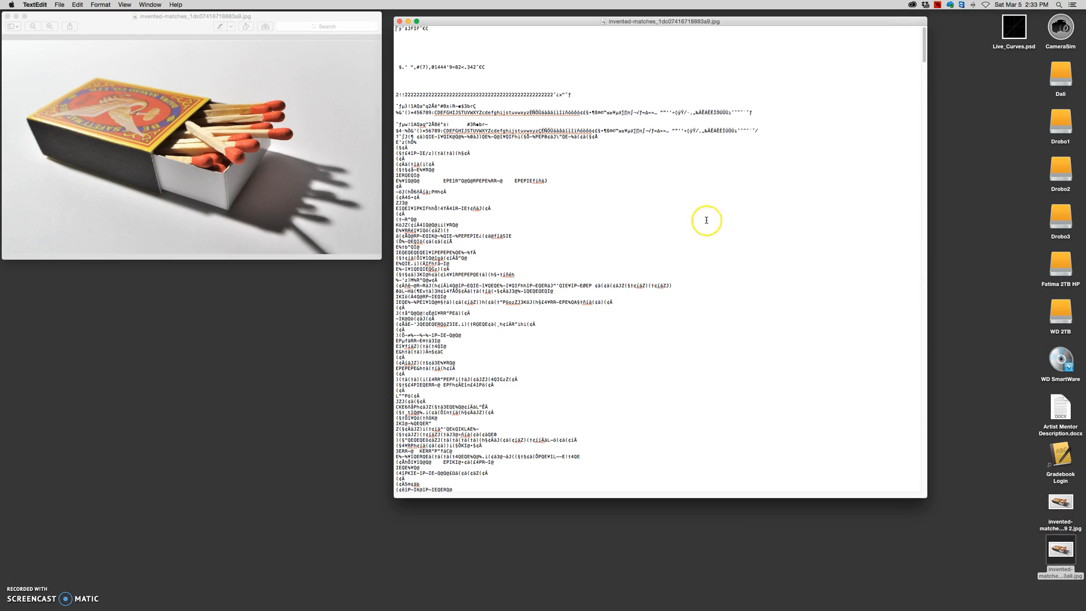
mouse_move(896, 51)
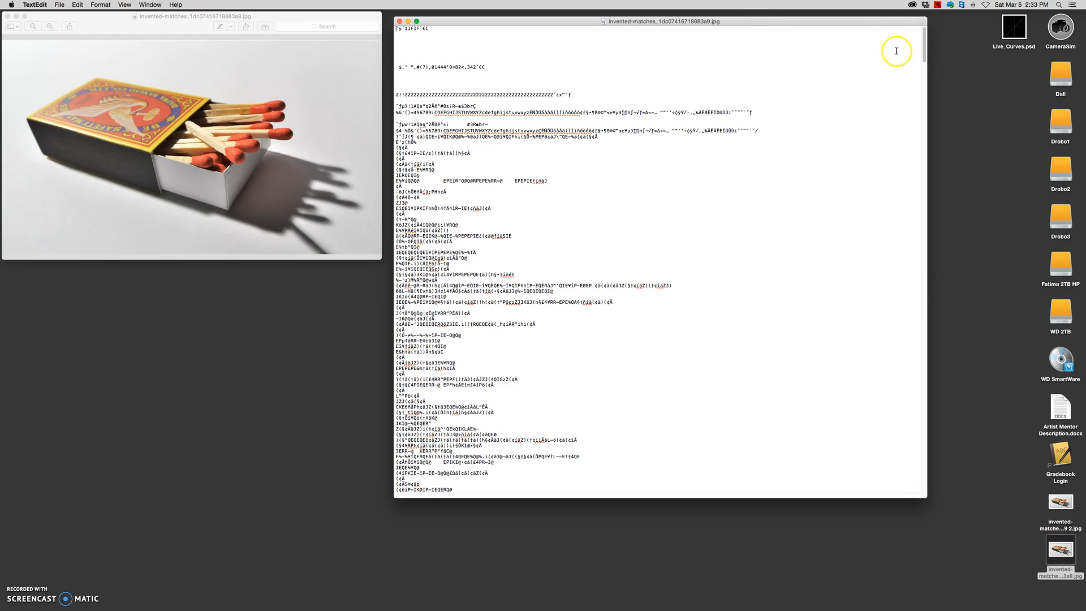
mouse_move(502, 62)
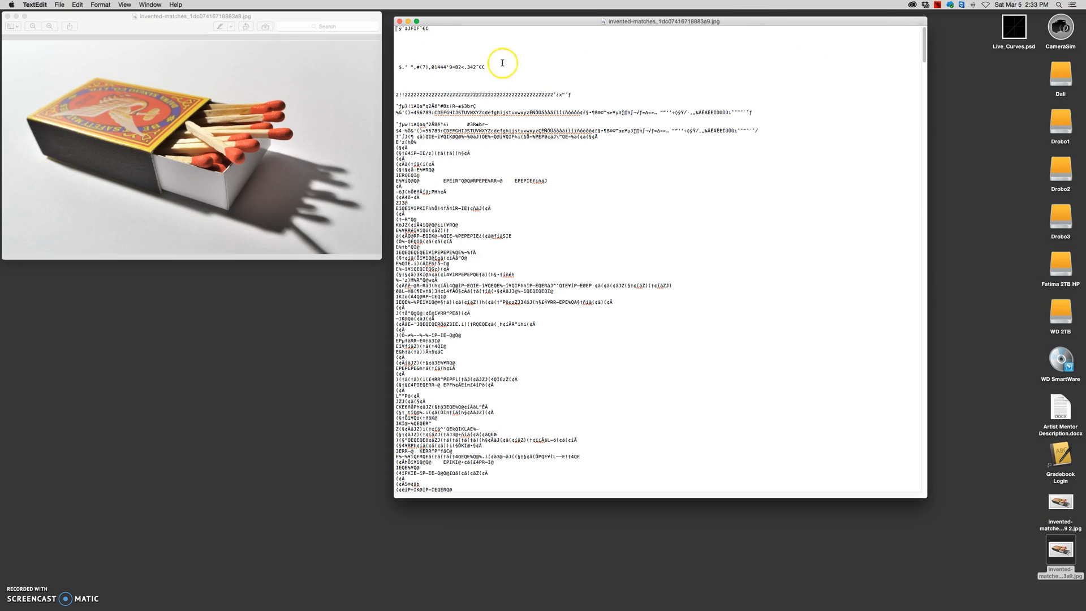
Scroll through the matchbox JPEG's raw garbled code from top to bottom.
scroll(down, 3)
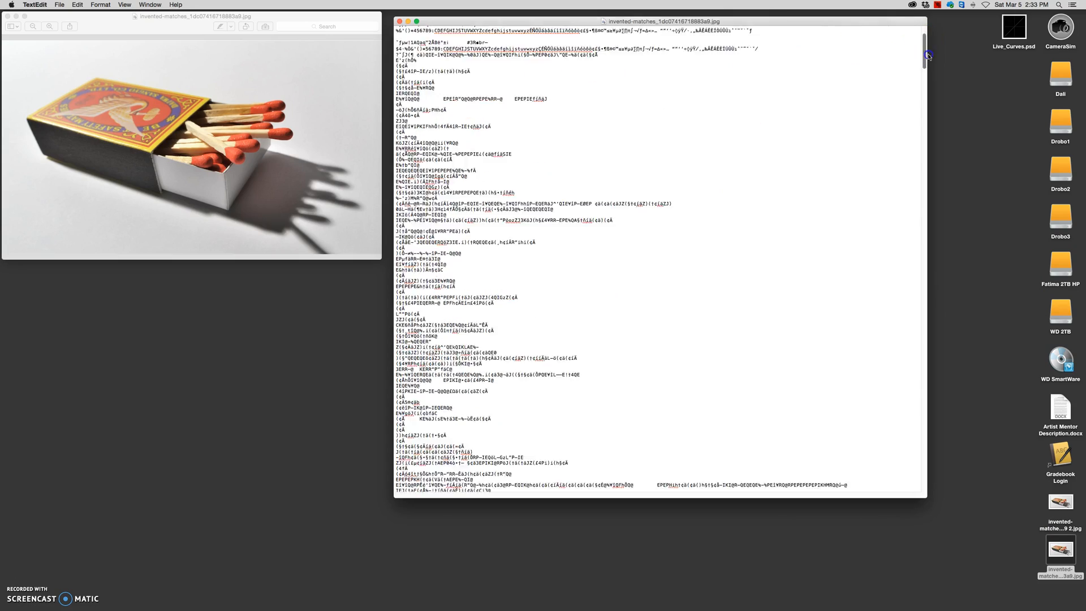
scroll(down, 3)
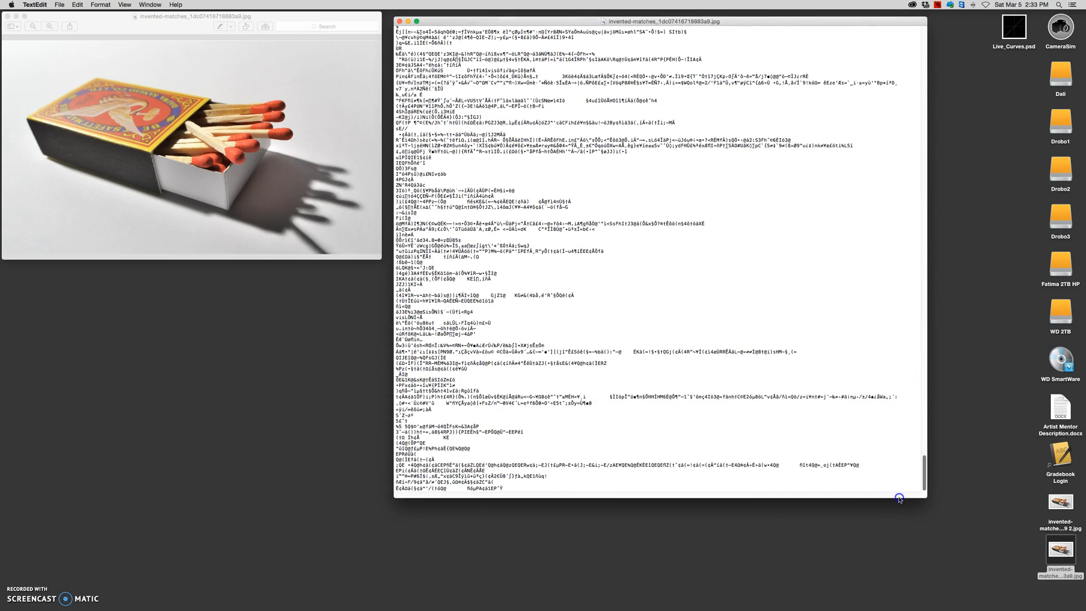
mouse_move(935, 428)
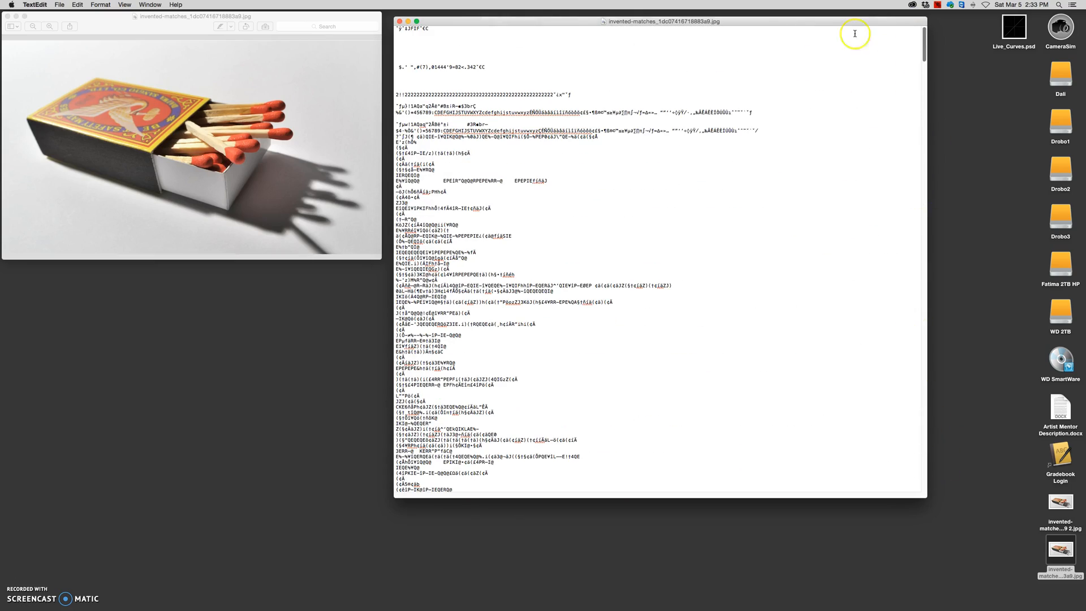
mouse_move(914, 60)
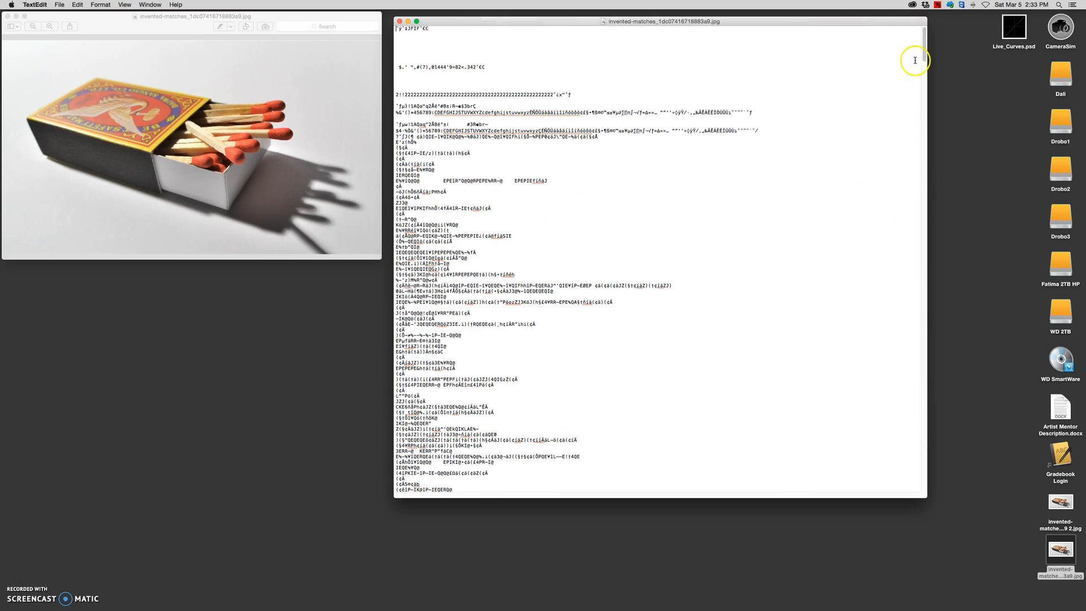
scroll(down, 3)
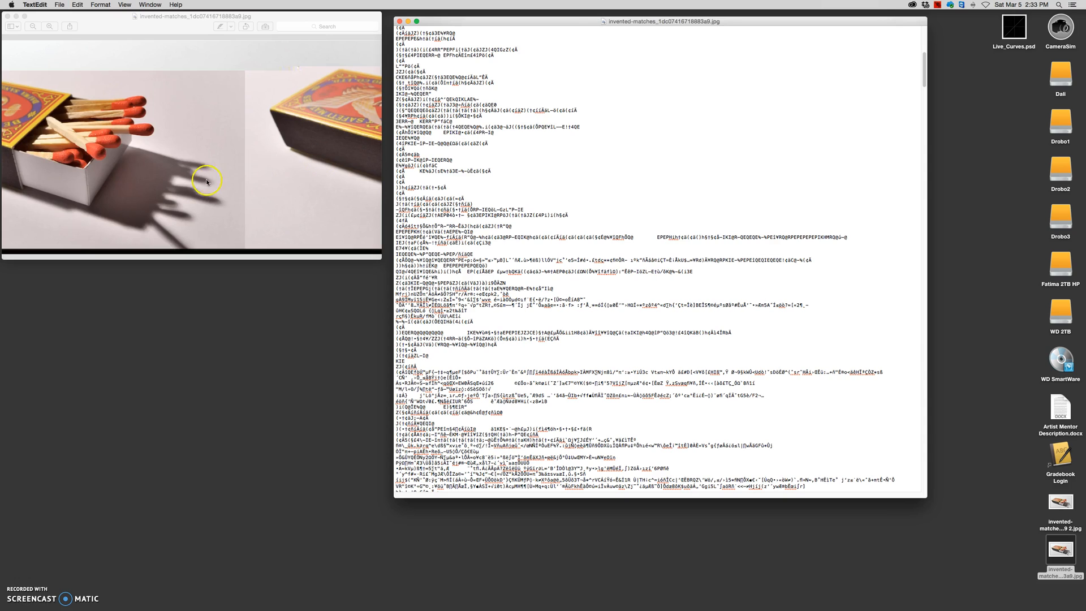
mouse_move(285, 248)
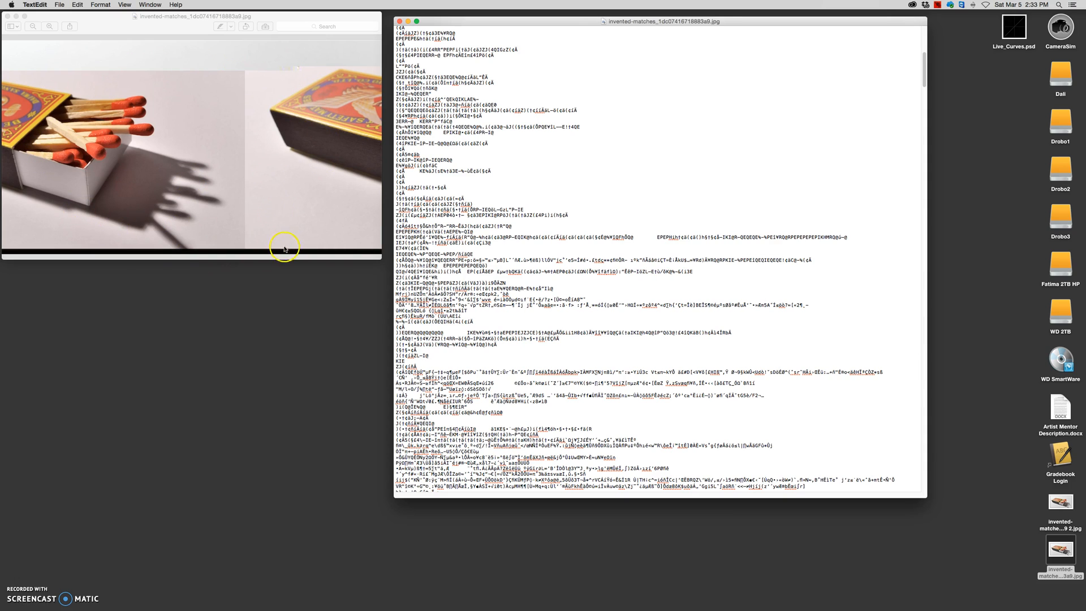
mouse_move(150, 148)
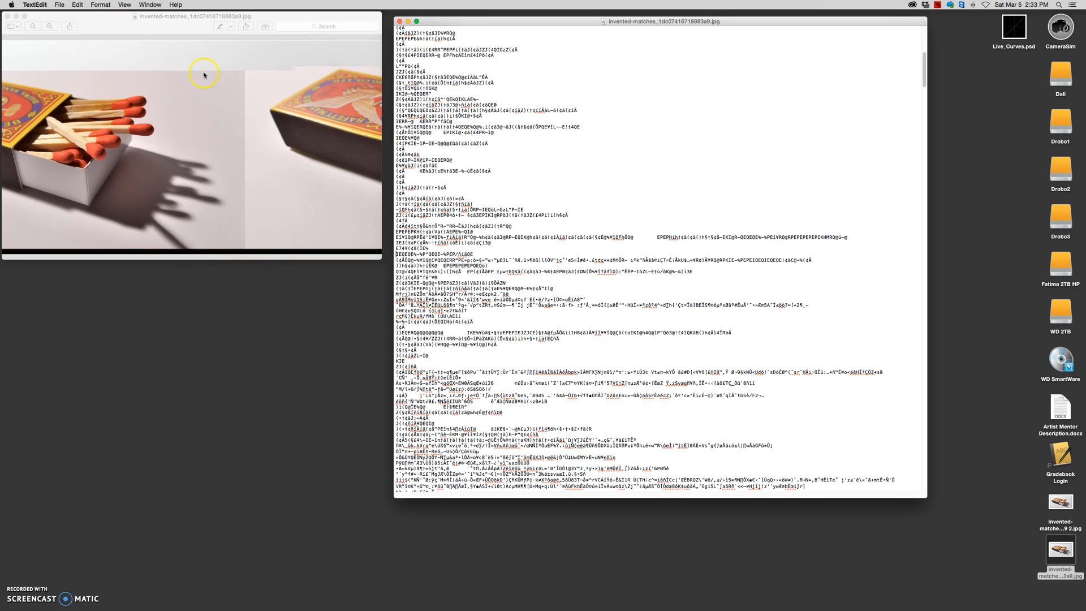
mouse_move(227, 225)
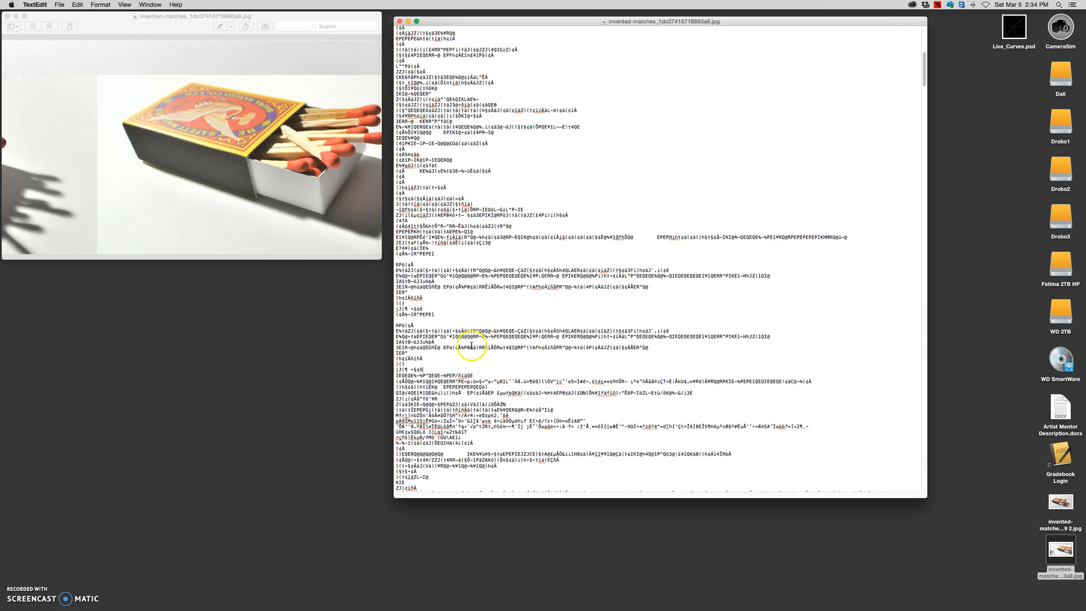
mouse_move(365, 244)
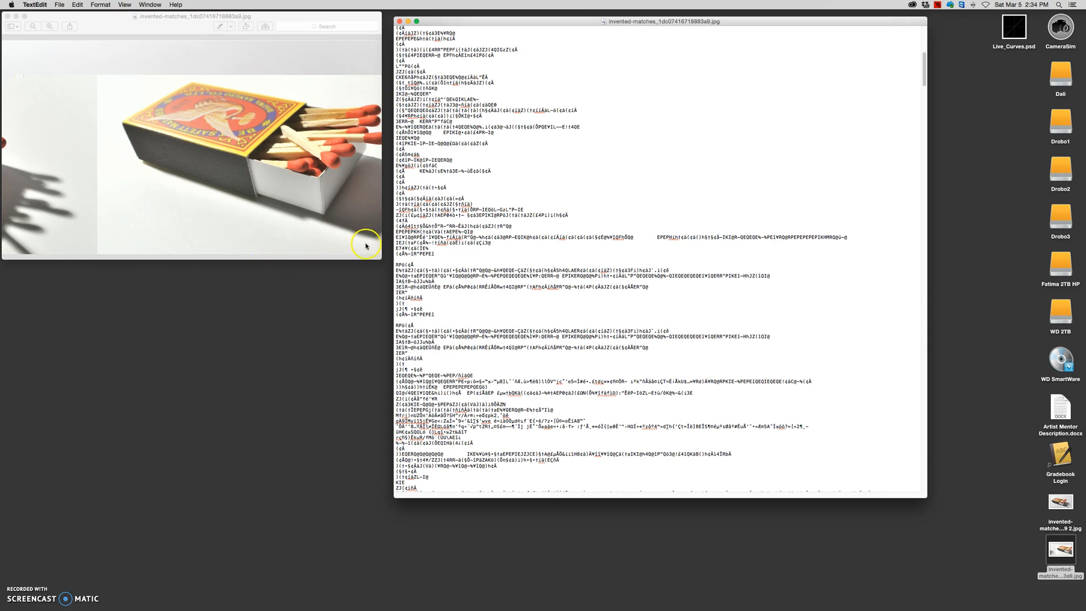
mouse_move(365, 265)
text(Mr. Stansfield's Educational Videos)
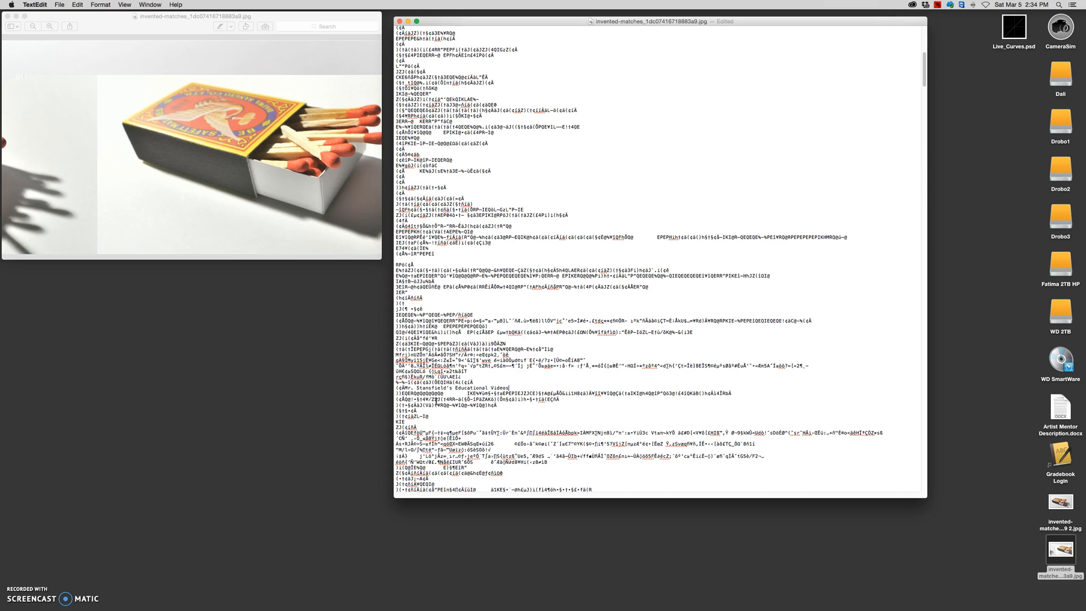
Replace a selected word in the code with 'Mr. Stansfield's Educational Videos' twice.
double_click(450, 389)
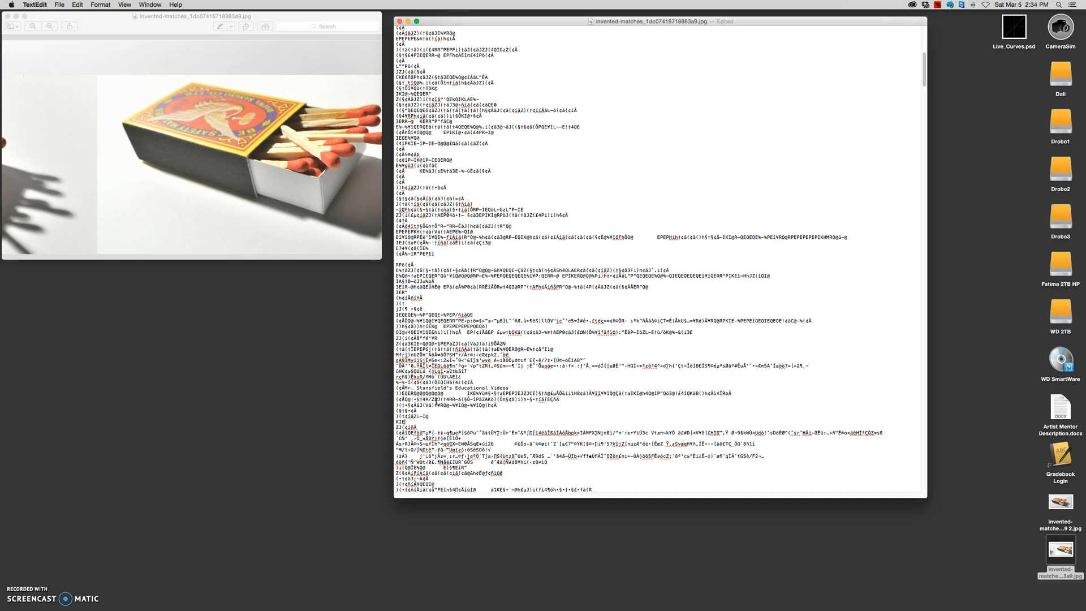
text(Mr. Stansfield's Educational Videos)
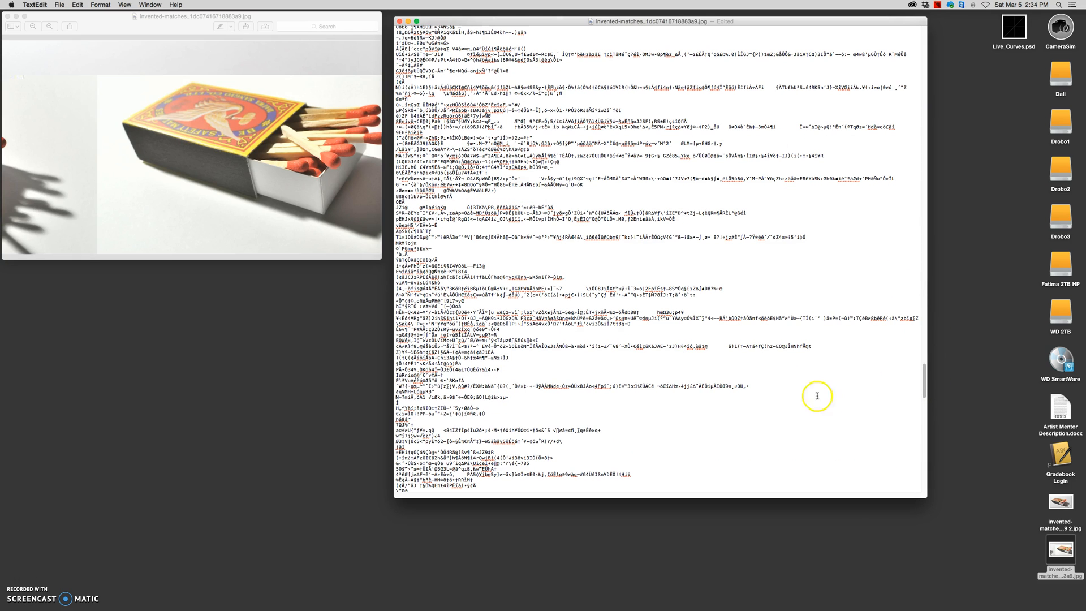
text(Mr. Stansfield's Educational Videos)
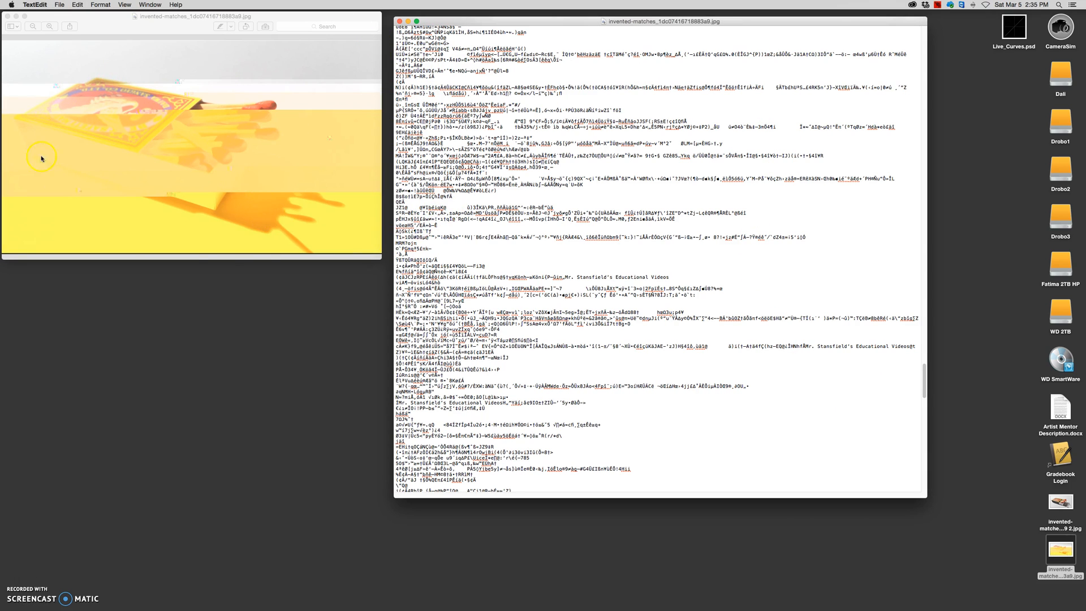
mouse_move(184, 152)
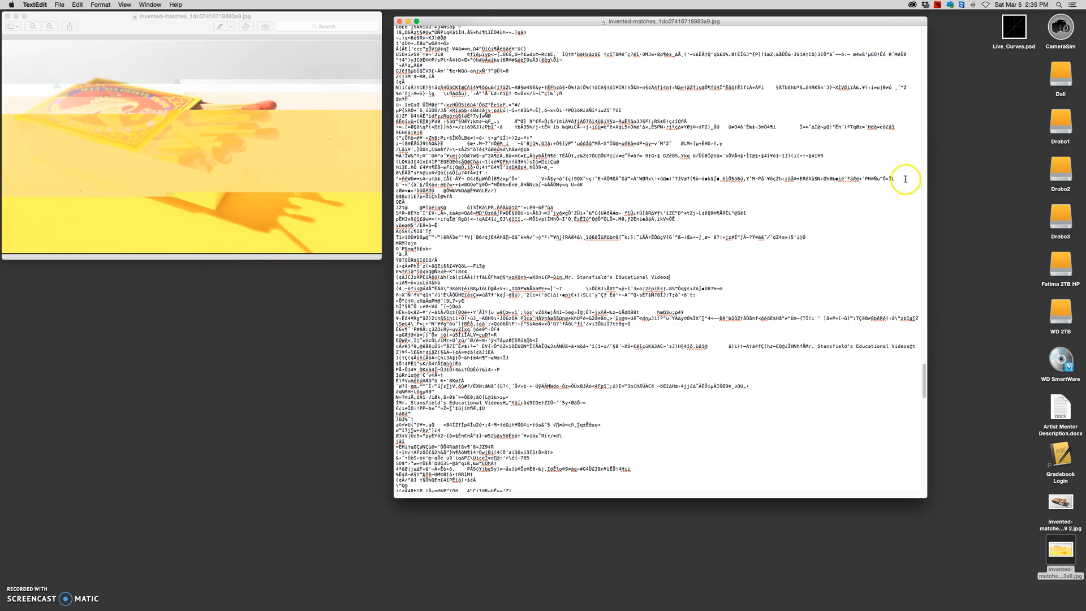
mouse_move(924, 374)
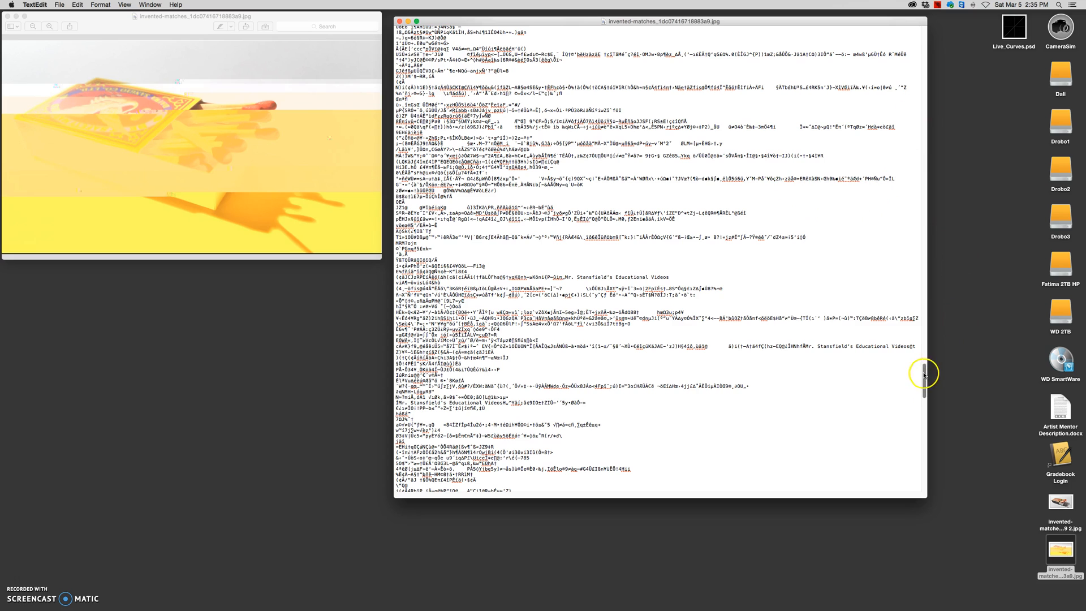
Delete a block of code further down and place a copied chunk at a new spot.
scroll(down, 3)
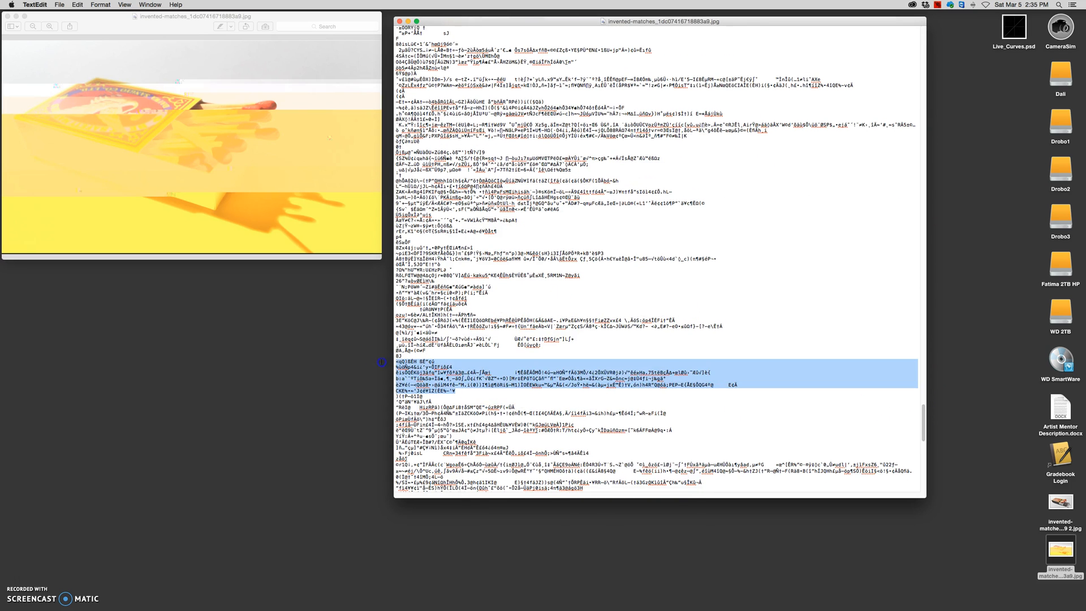
key(delete)
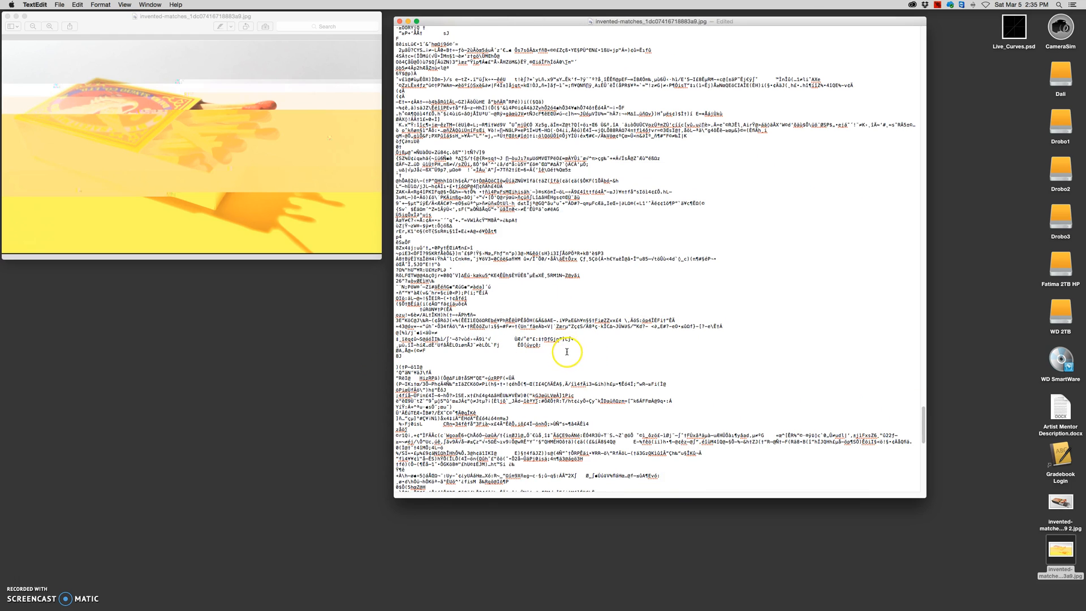
mouse_move(932, 386)
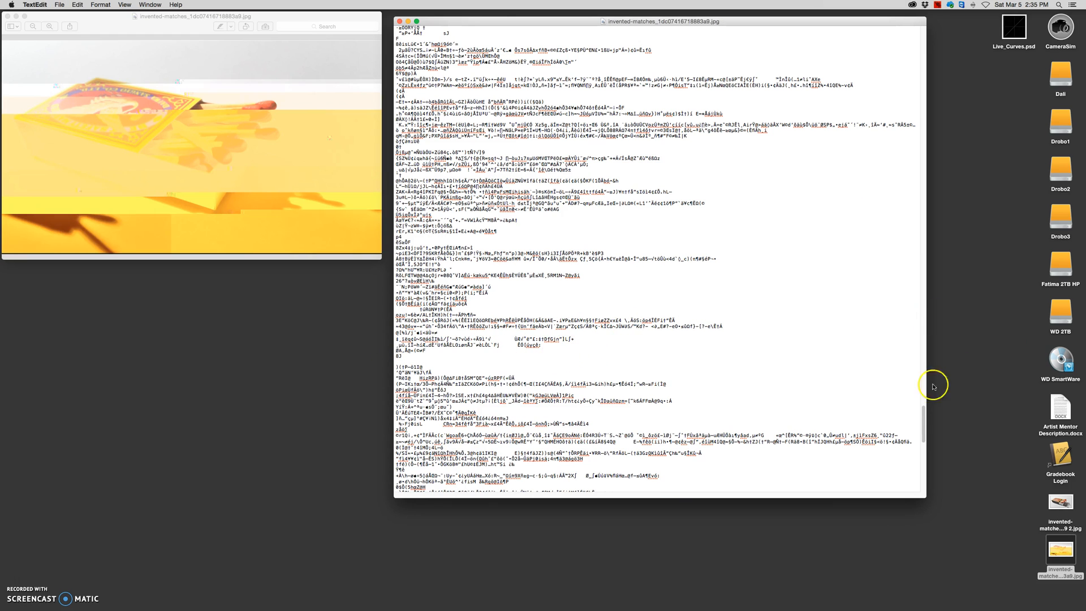
scroll(down, 3)
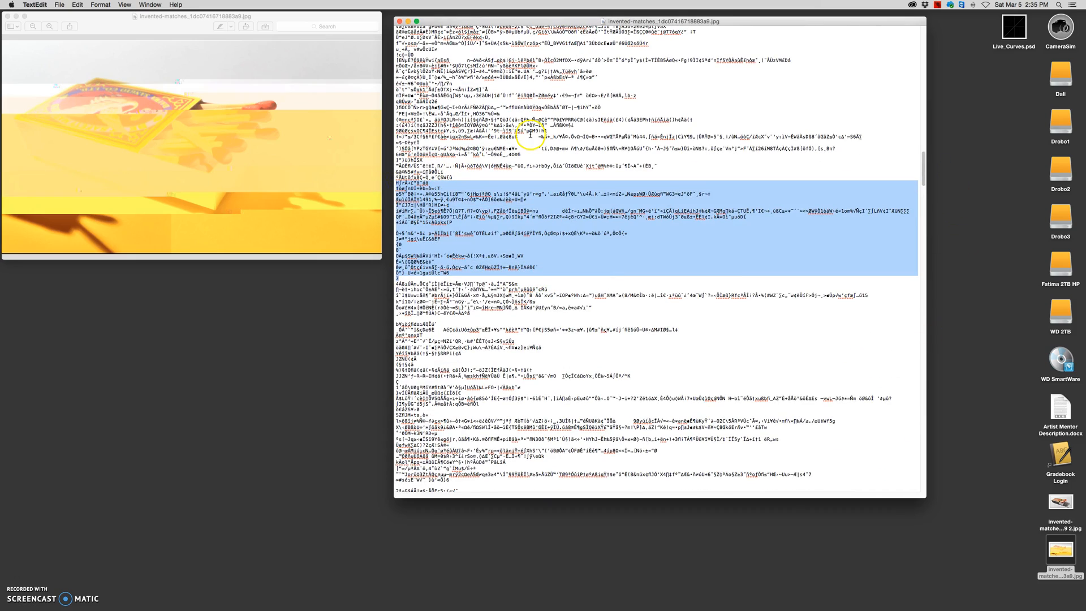
click(631, 236)
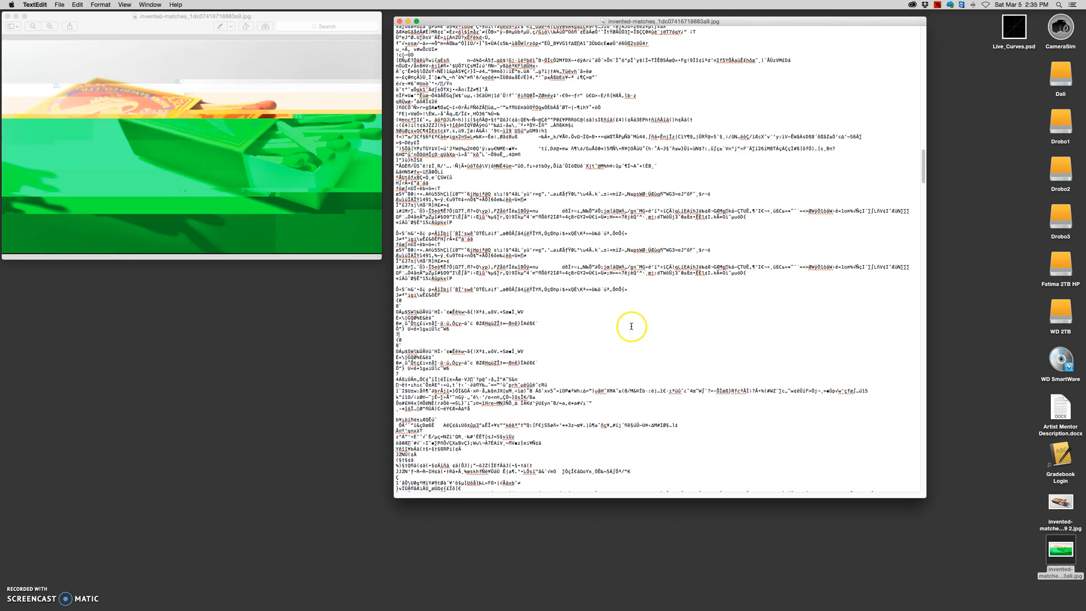
mouse_move(497, 315)
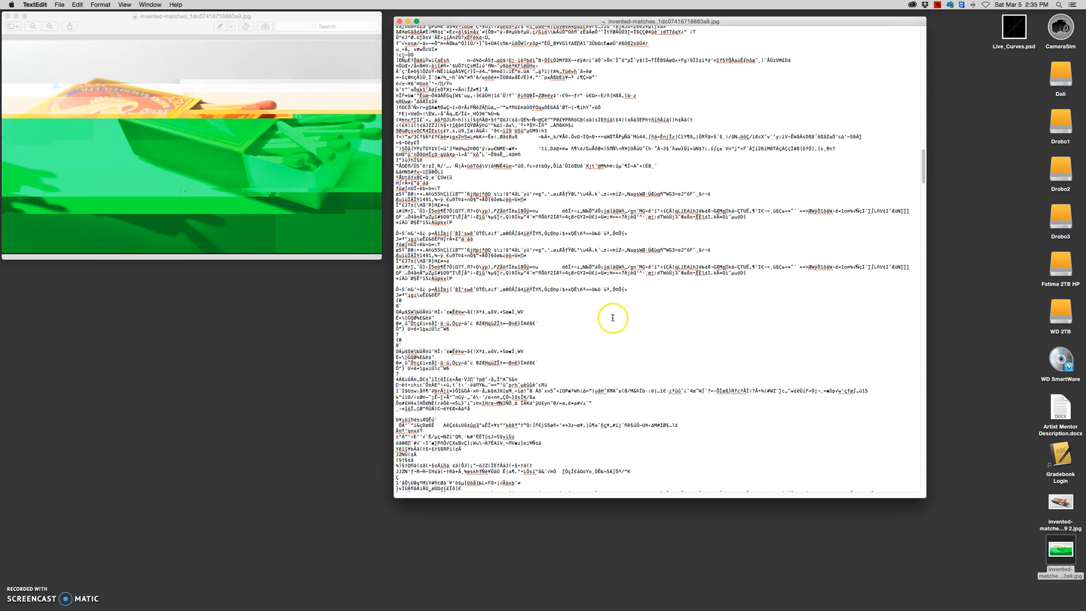
mouse_move(341, 47)
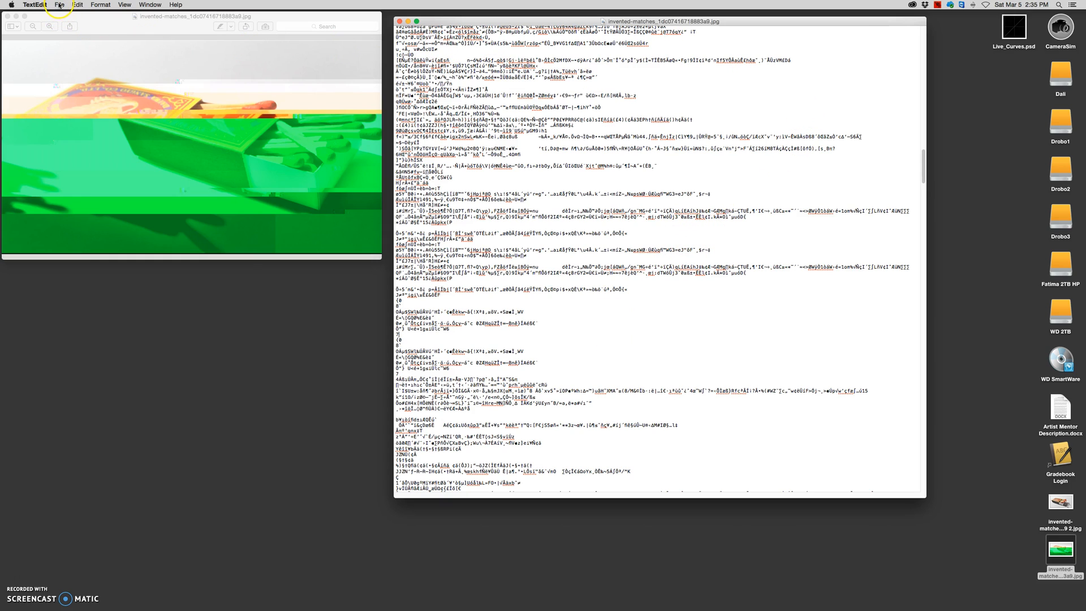
Replace every match in the JPEG code with 'Stansfield' using Find and Replace All.
click(59, 4)
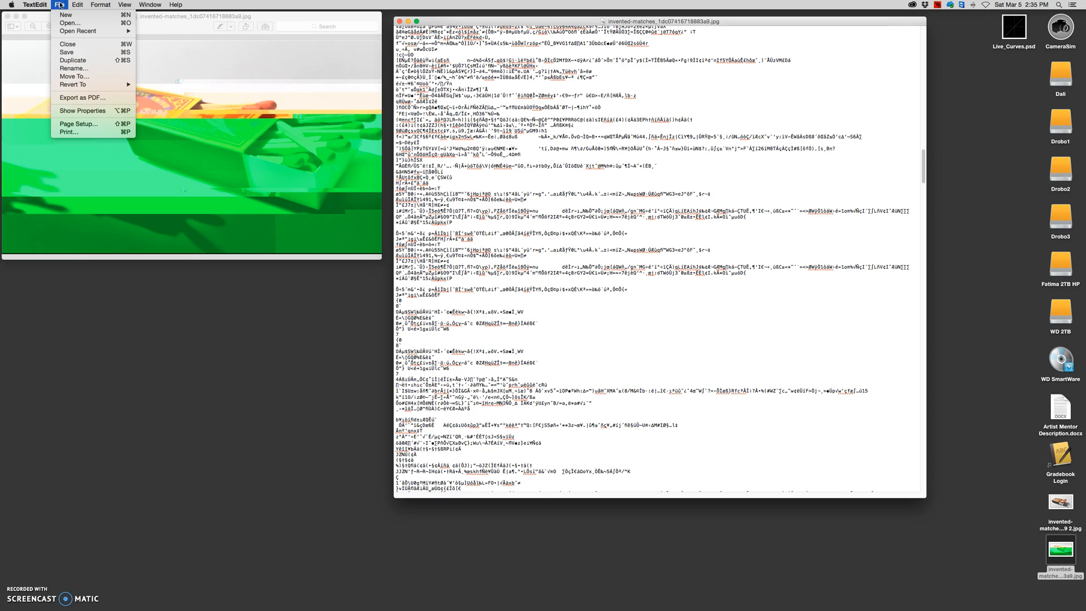
click(75, 4)
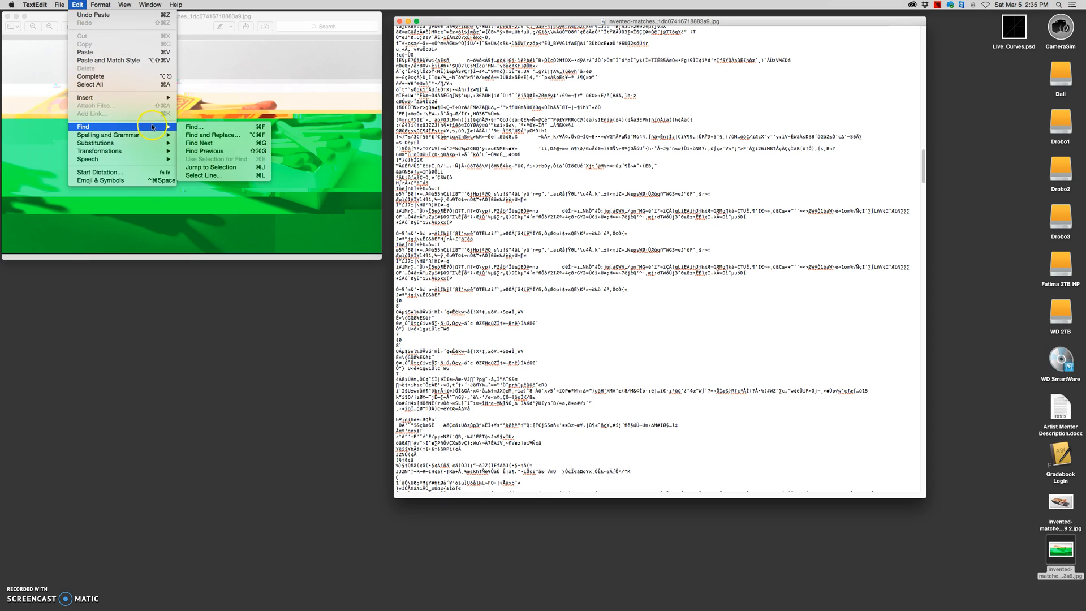
mouse_move(212, 135)
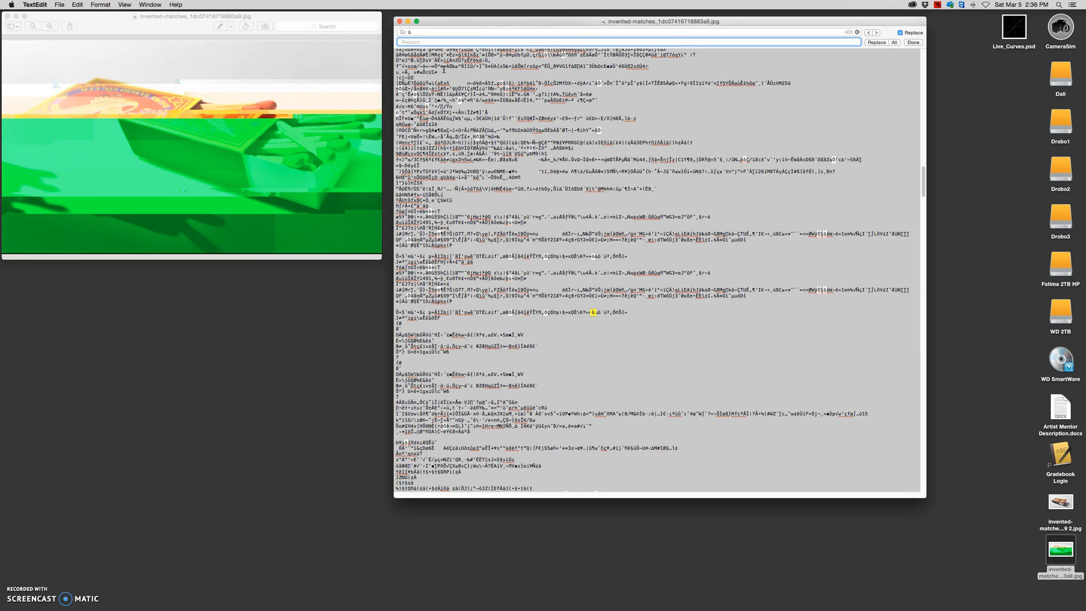
text(Stna)
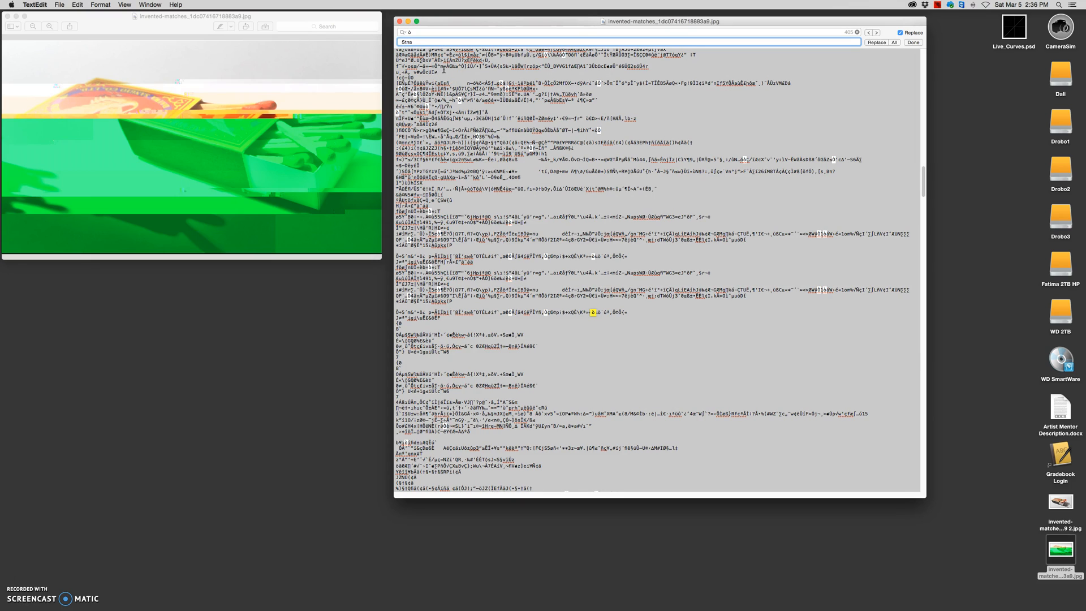
text(Stansfield)
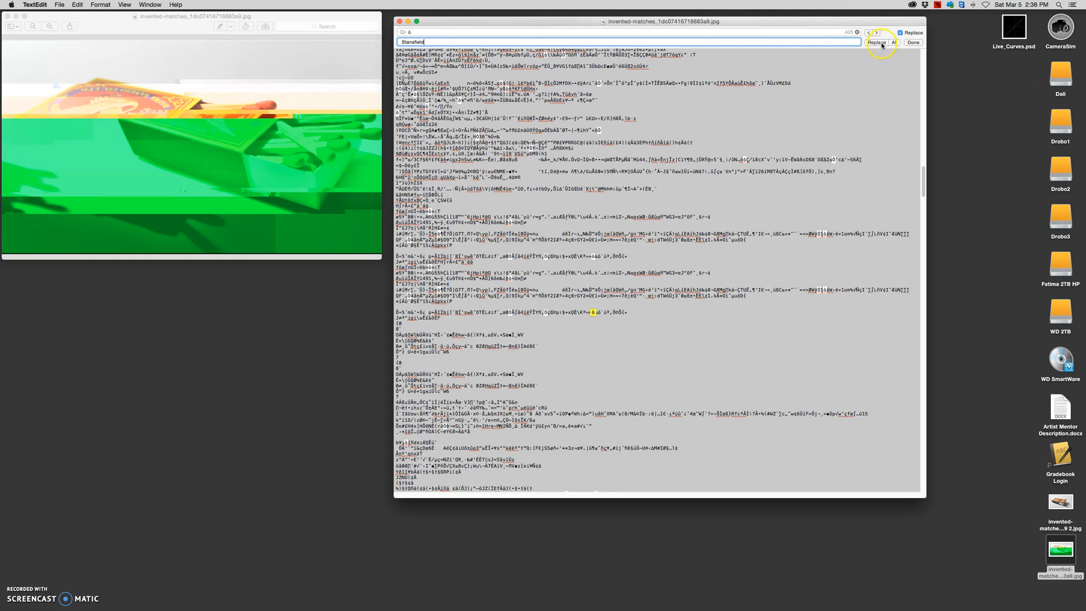
click(894, 42)
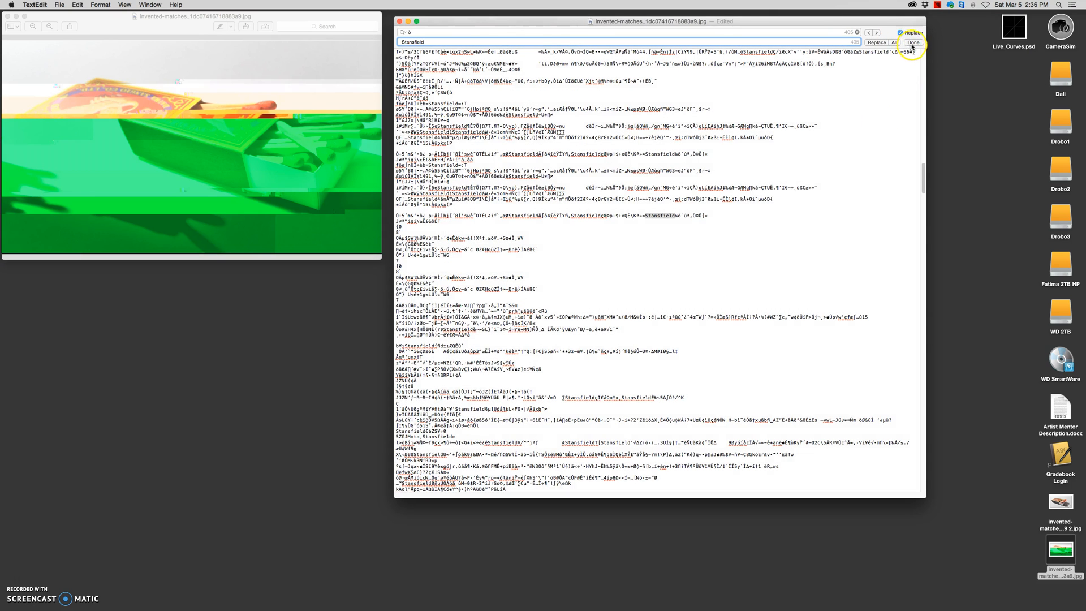
click(912, 42)
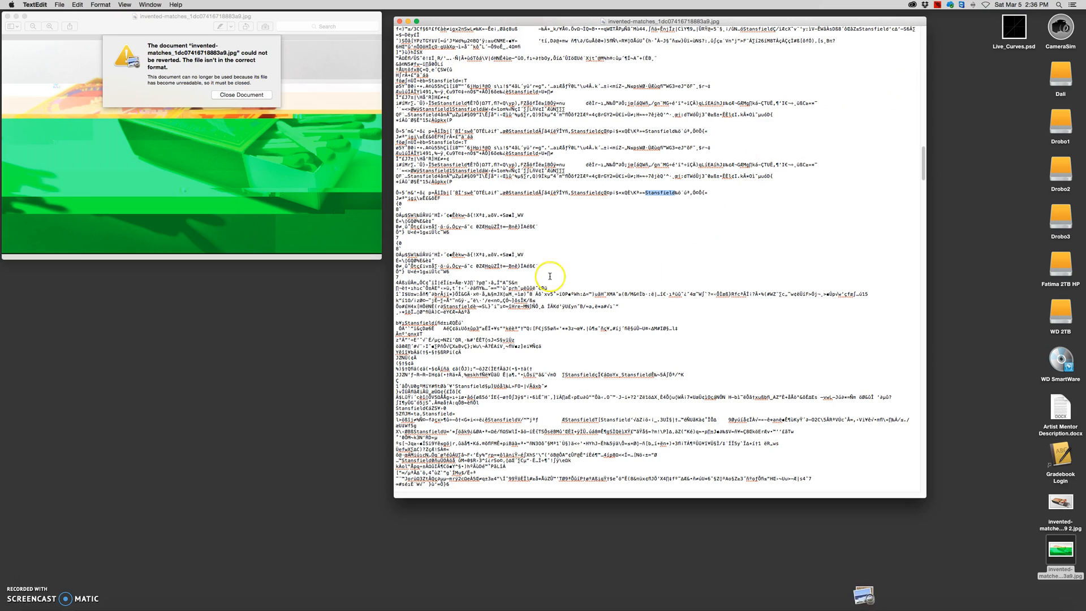
mouse_move(142, 50)
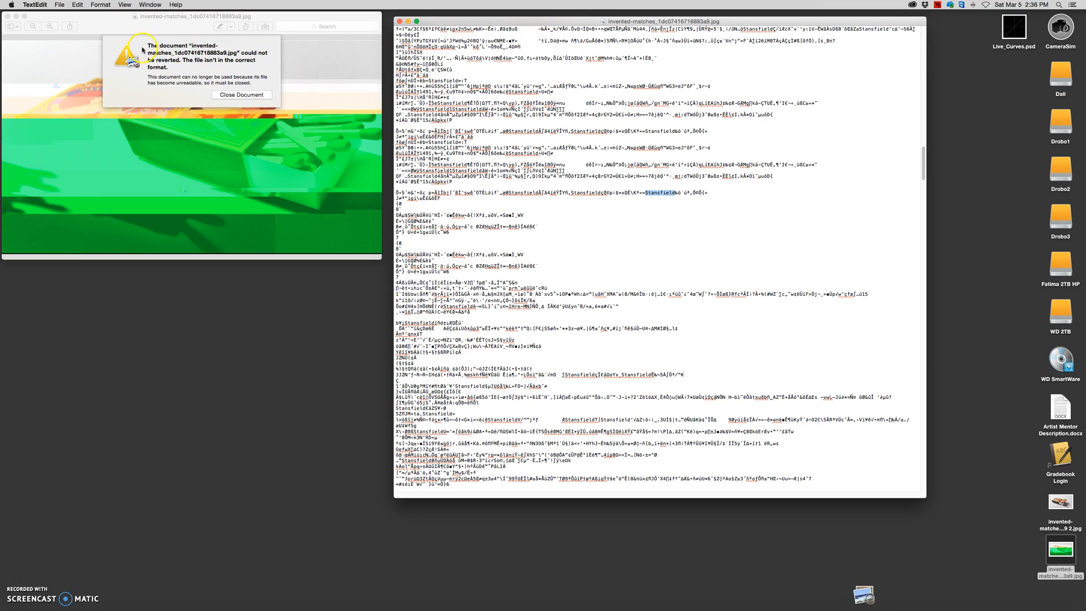
mouse_move(179, 43)
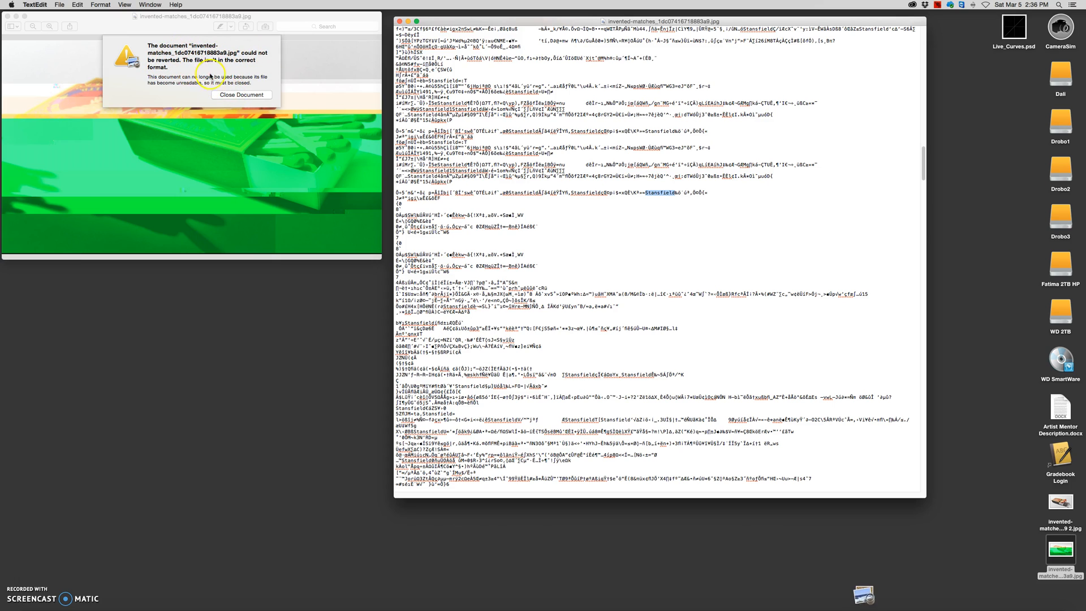
mouse_move(241, 95)
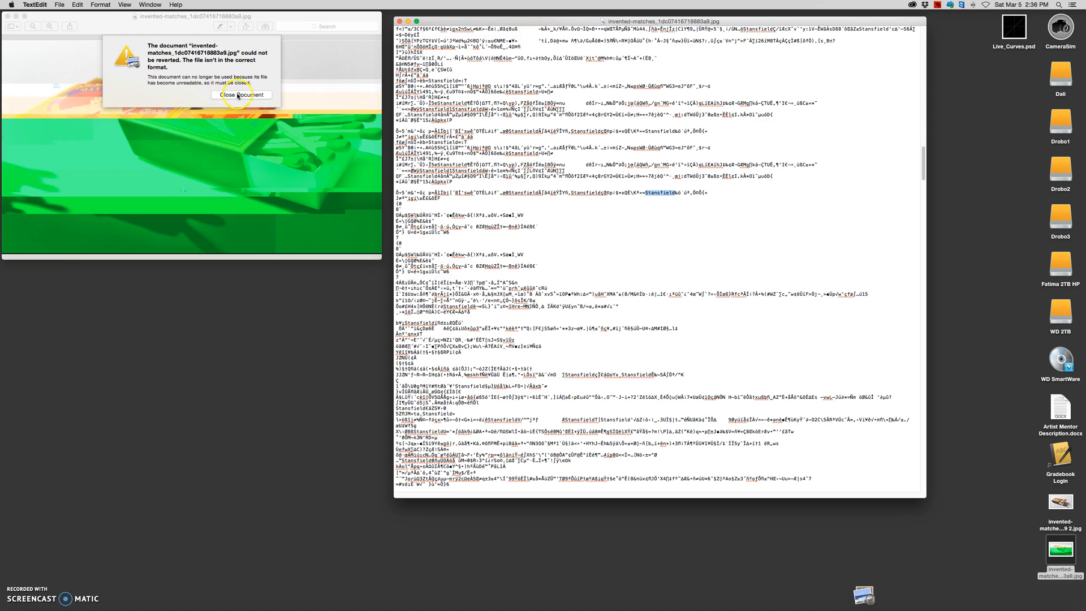
Dismiss Preview's unreadable-file alert and reopen the glitched matchbox JPEG.
click(241, 95)
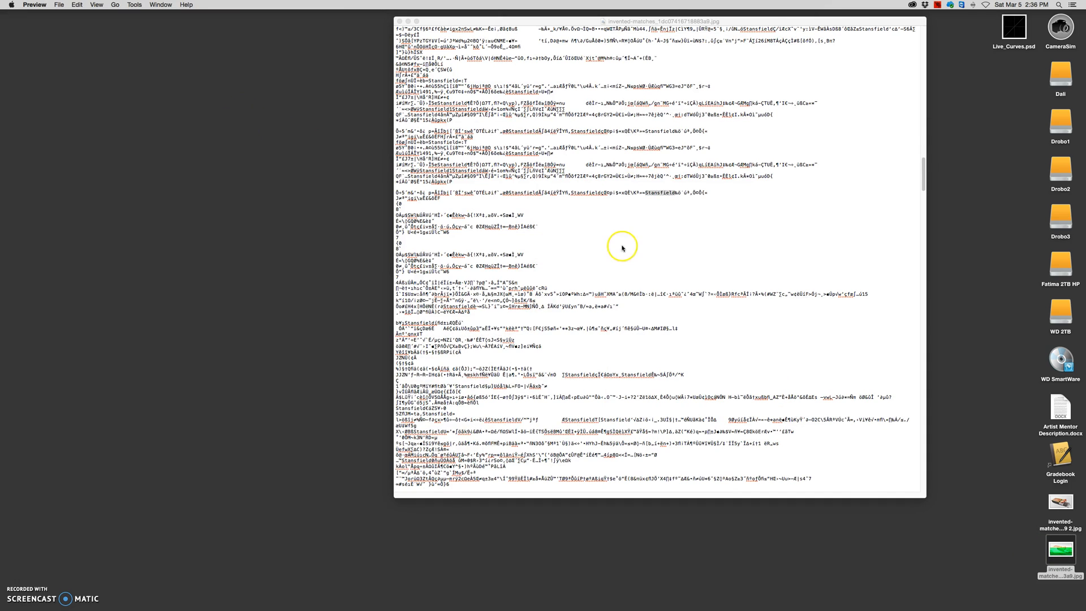
double_click(646, 193)
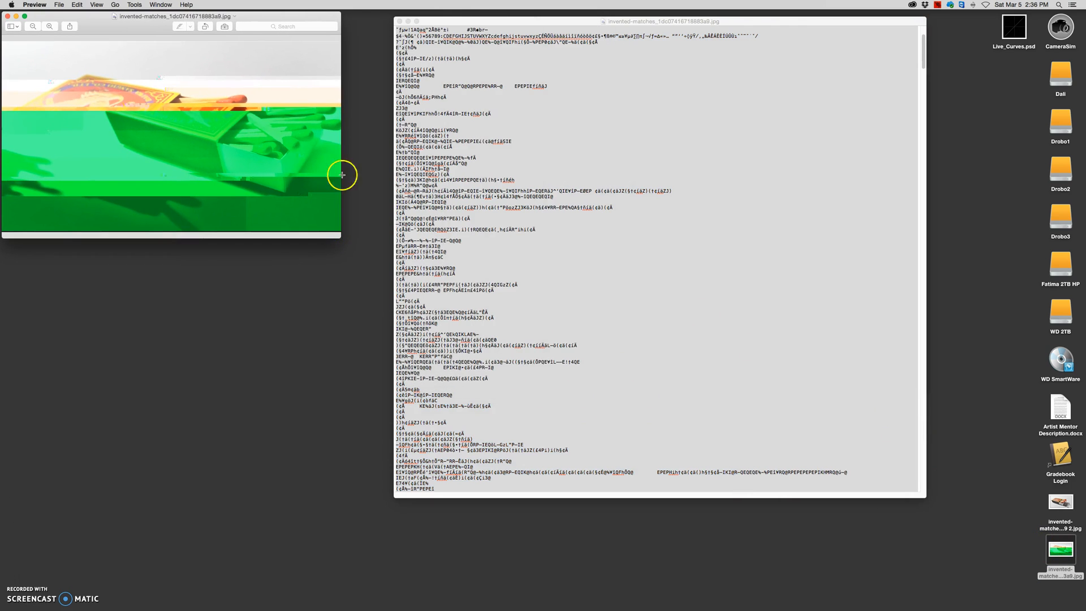
Select all of the photo's code and start a new blank TextEdit document for it.
key(cmd+a)
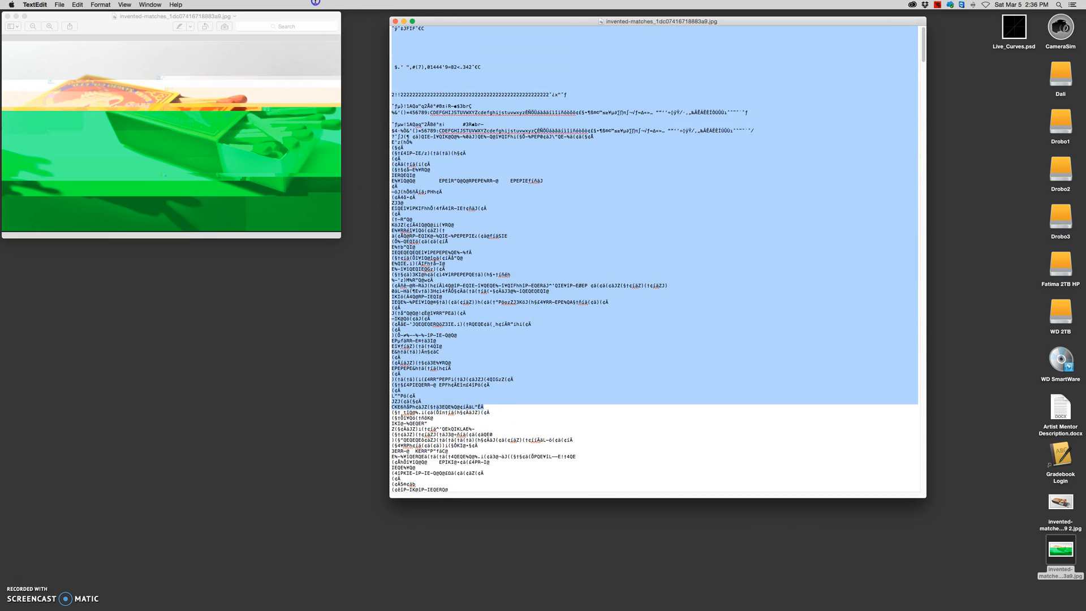
click(60, 4)
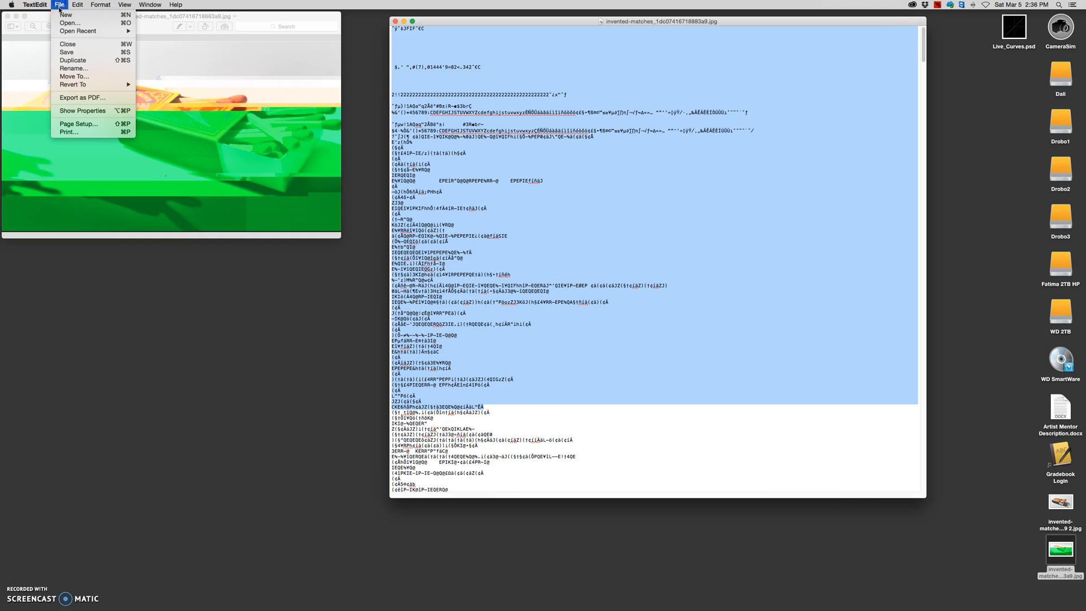
click(66, 14)
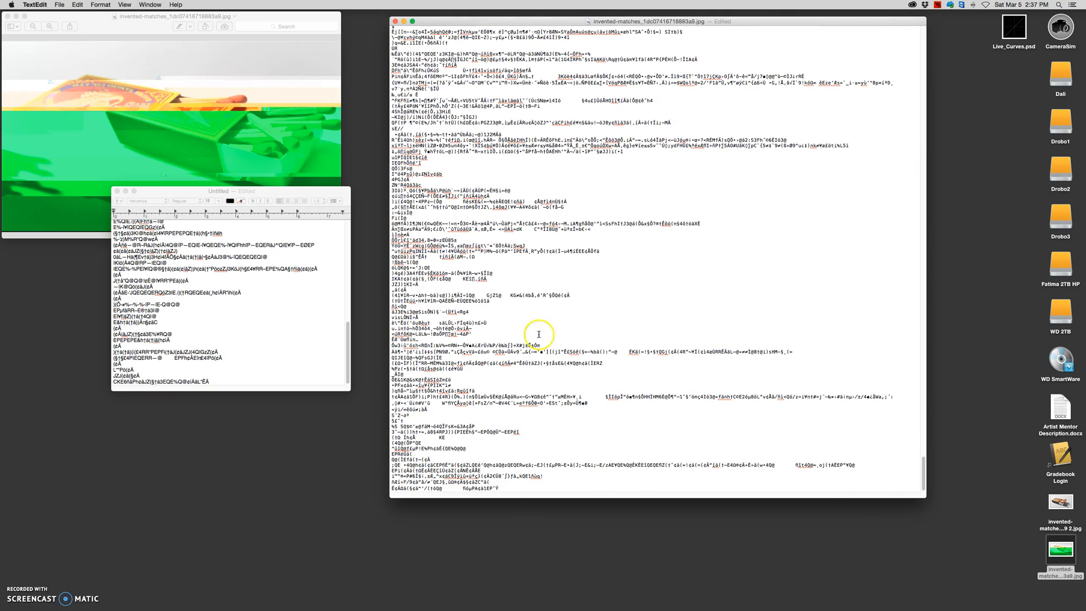
mouse_move(476, 123)
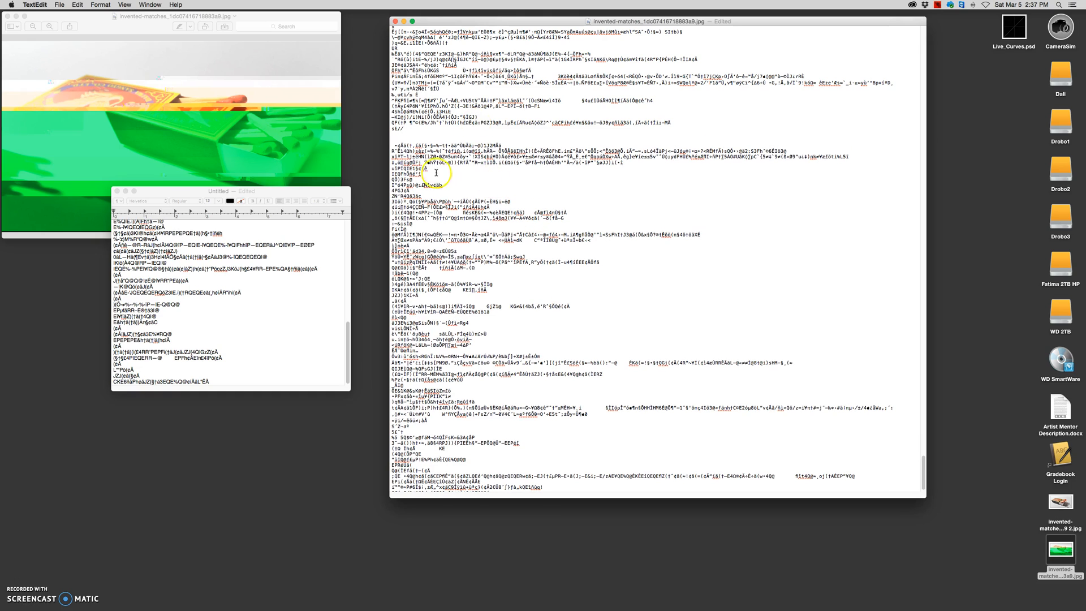
mouse_move(915, 456)
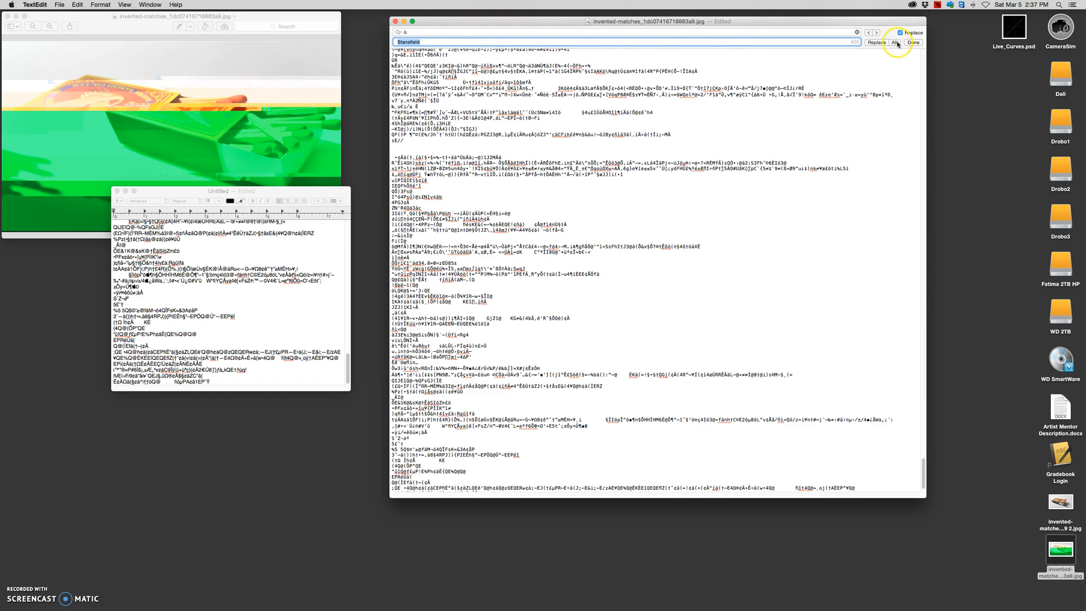
Replace all matches with 'Stansfield' again, leaving orange bands over a black lower half.
click(894, 42)
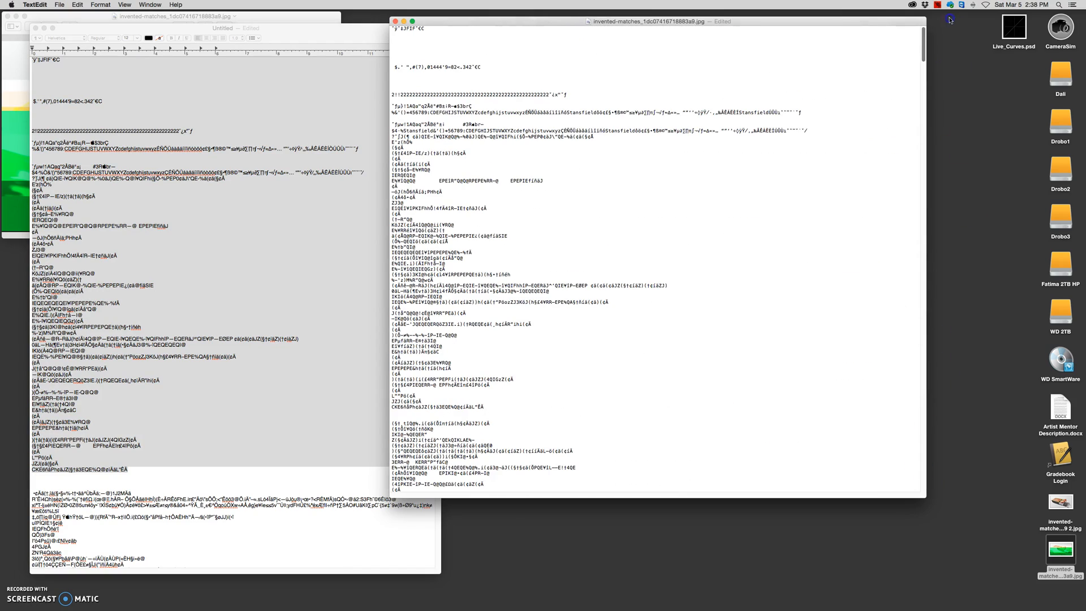
scroll(down, 3)
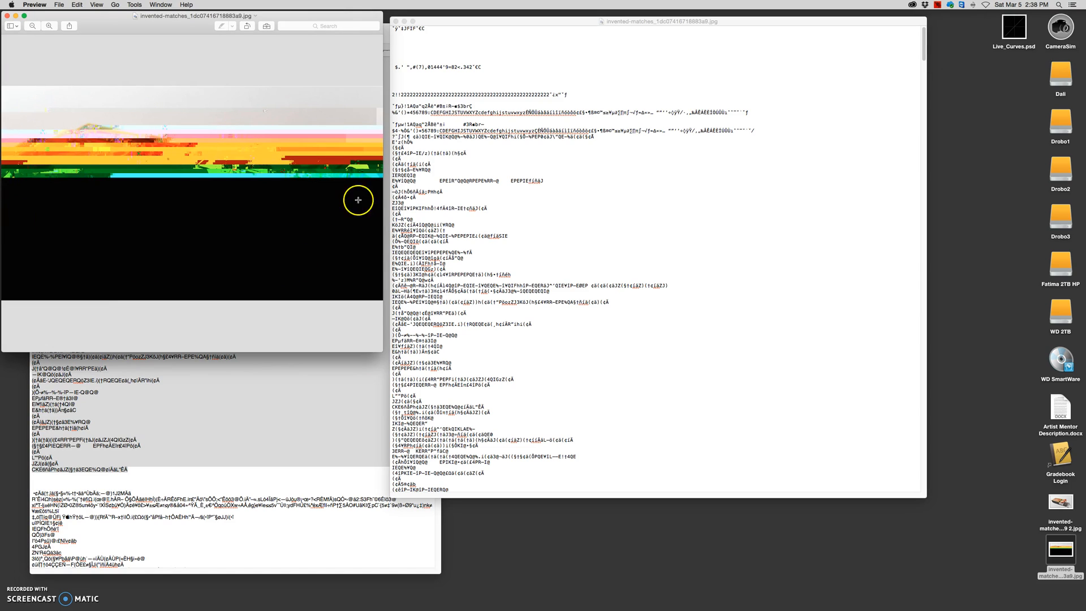
mouse_move(32, 120)
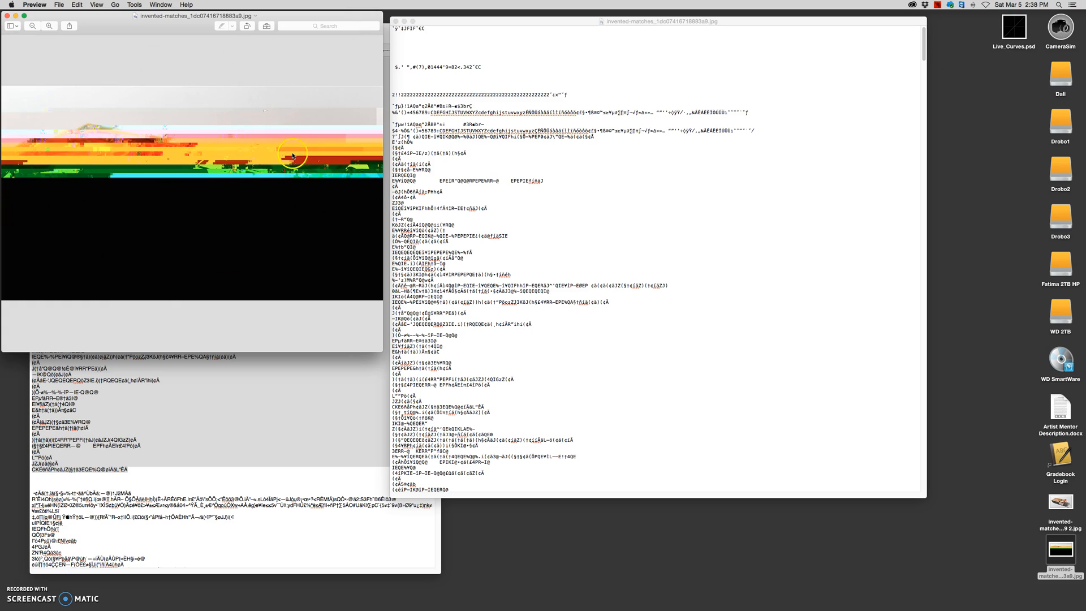
mouse_move(345, 223)
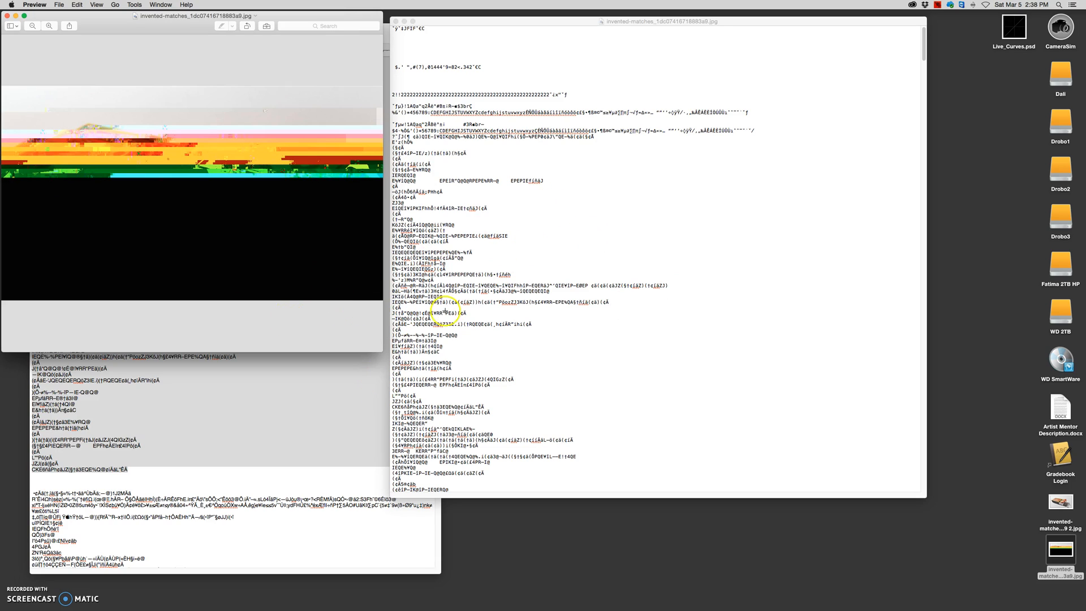
mouse_move(373, 323)
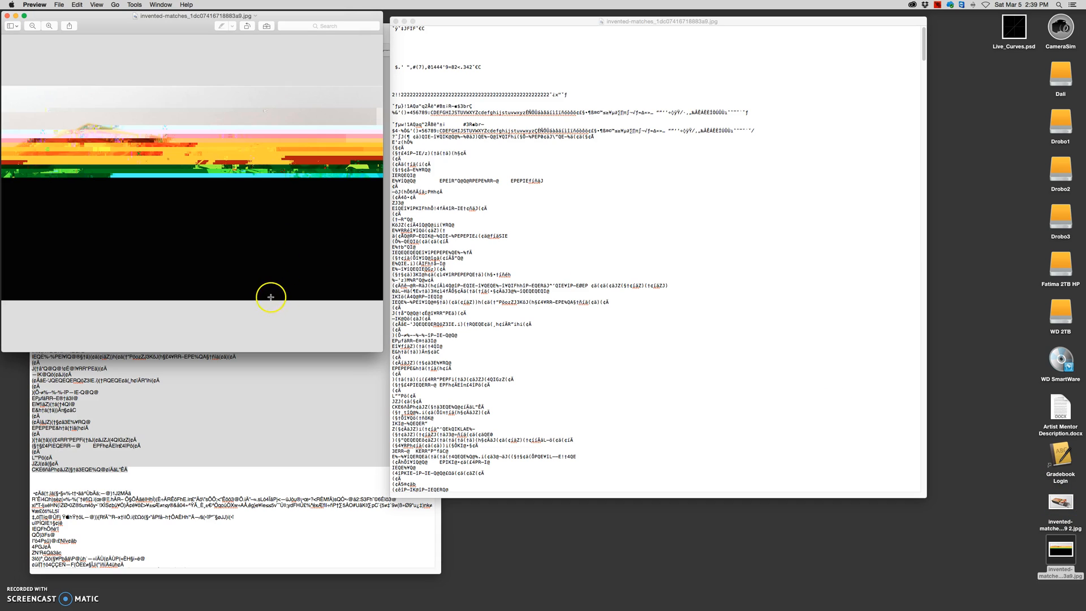
mouse_move(368, 117)
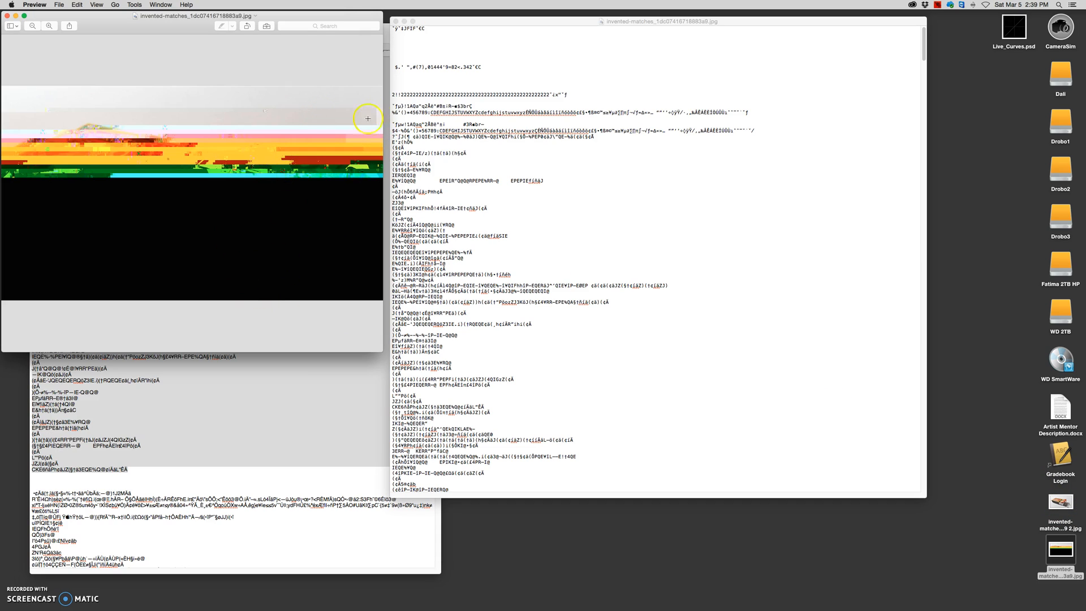
mouse_move(478, 113)
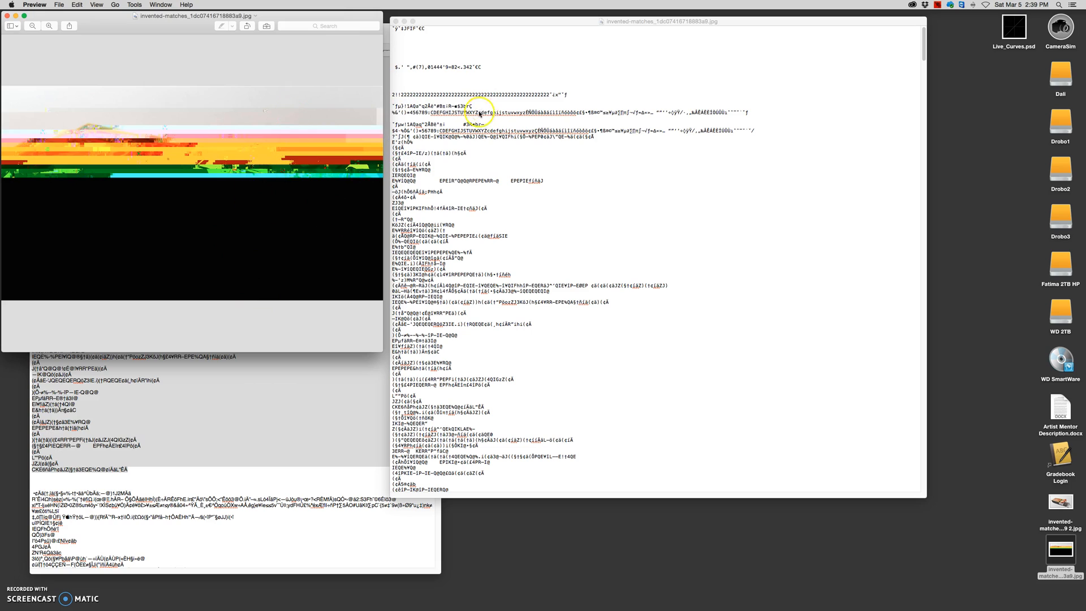
mouse_move(360, 237)
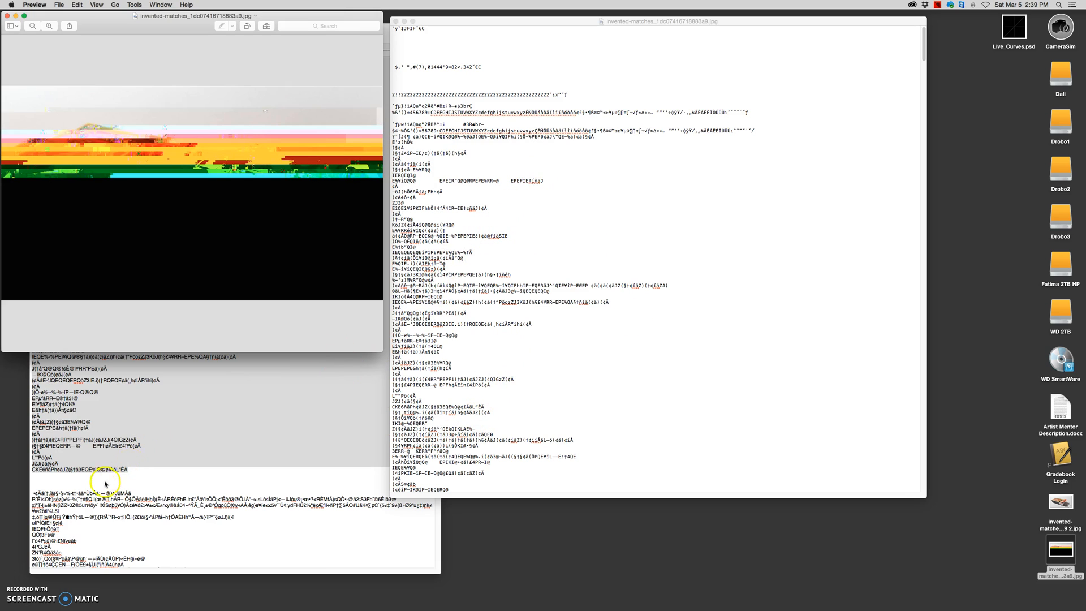
mouse_move(881, 430)
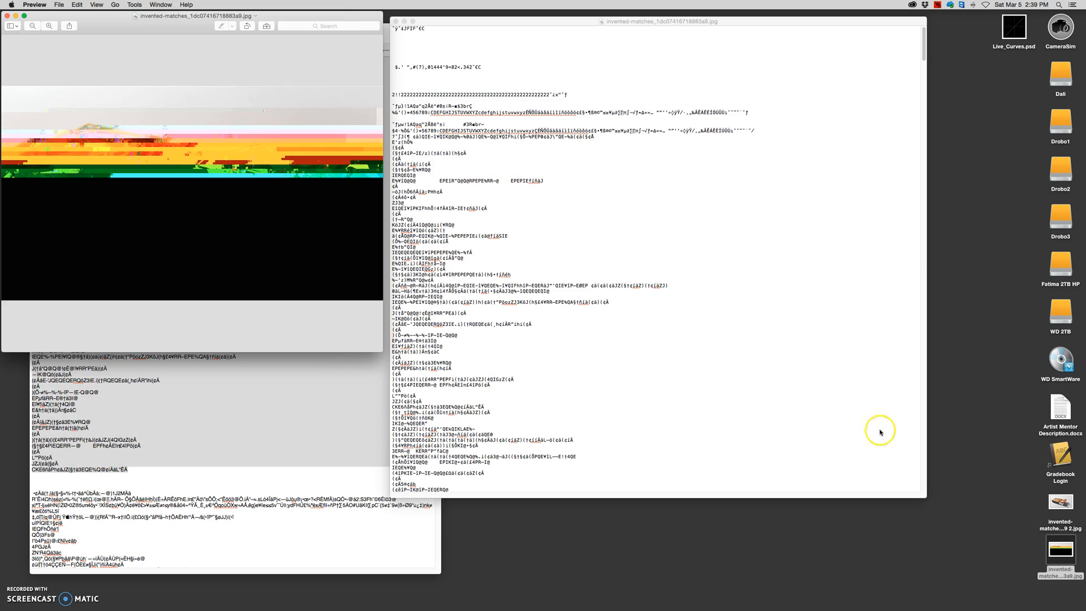
mouse_move(129, 400)
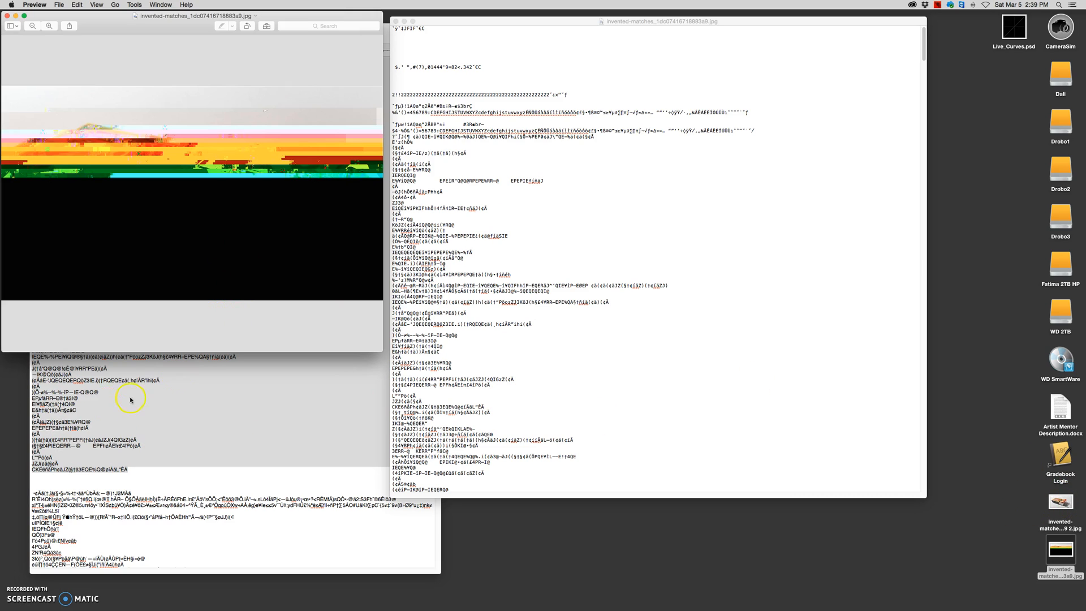
mouse_move(147, 380)
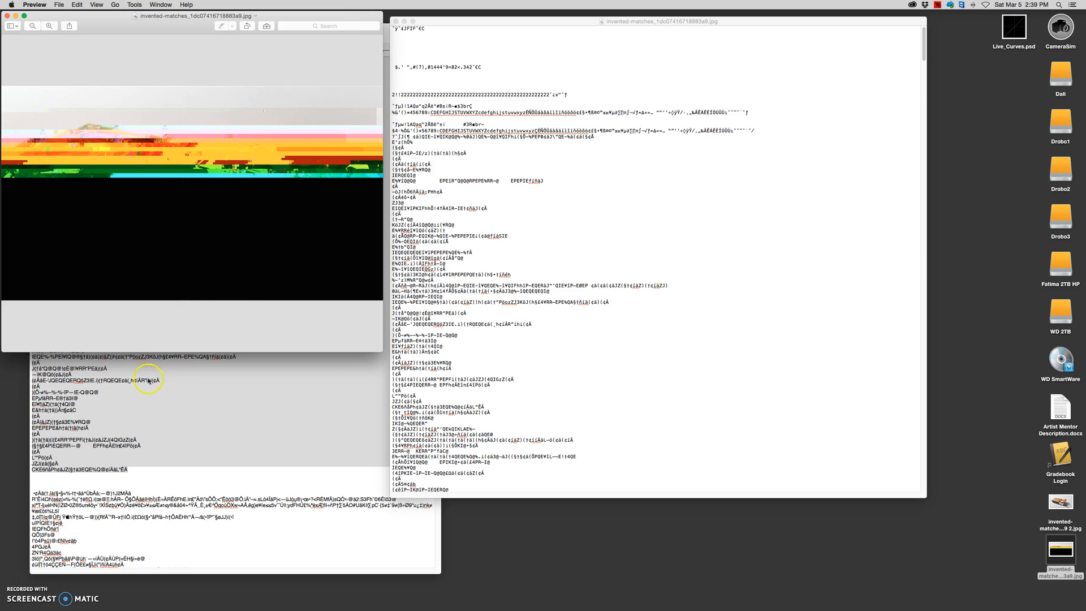